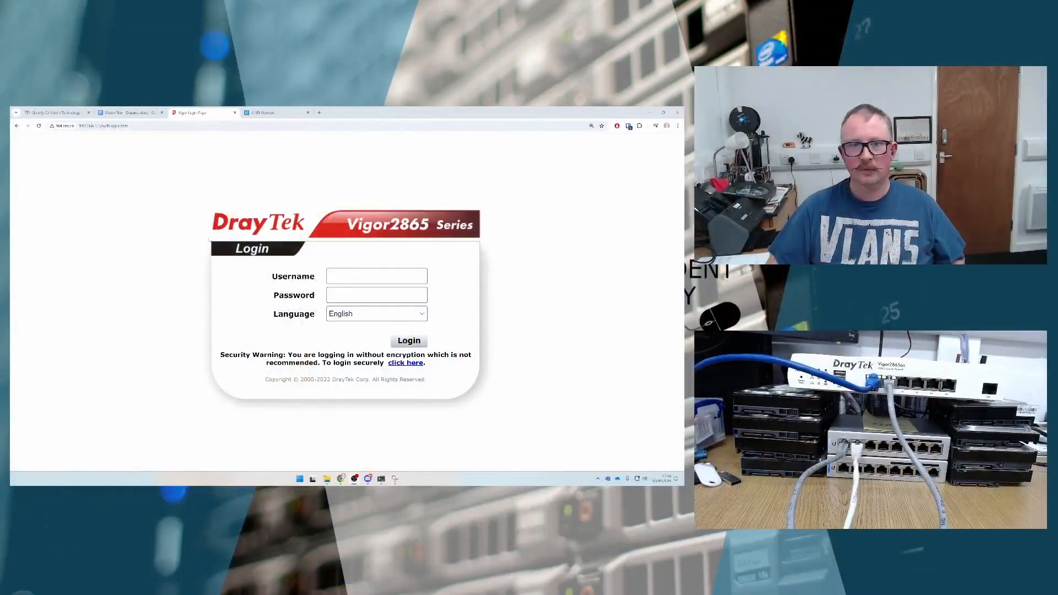
Show the Video Plan - Draytek vlans Google Doc with its switch VLAN port notes
{"action": "left_click", "coordinate": [128, 113]}
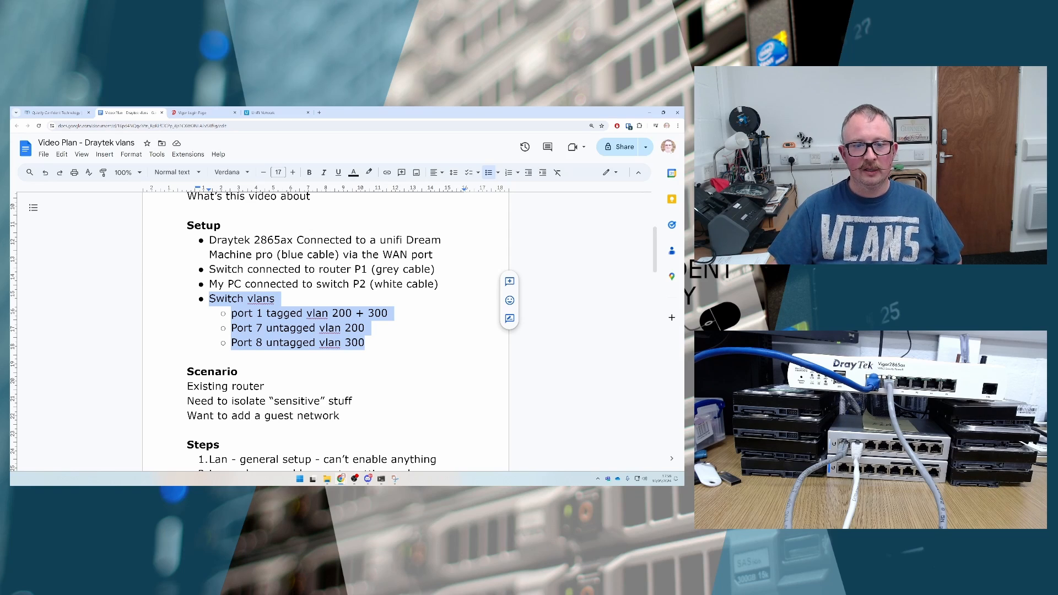
{"action": "scroll", "scroll_direction": "down", "scroll_amount": 3}
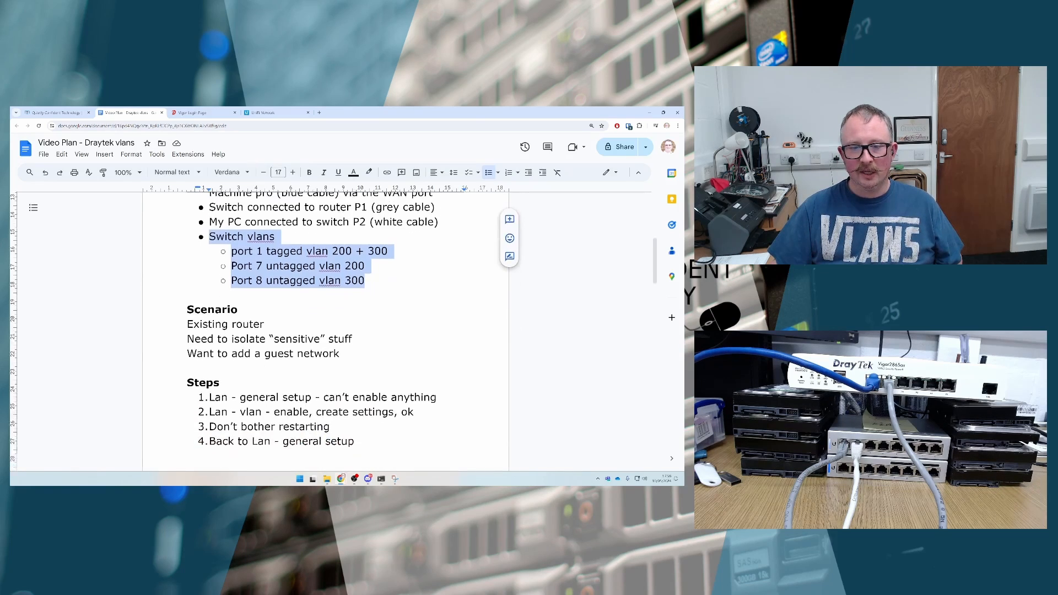
{"action": "scroll", "scroll_direction": "down", "scroll_amount": 3}
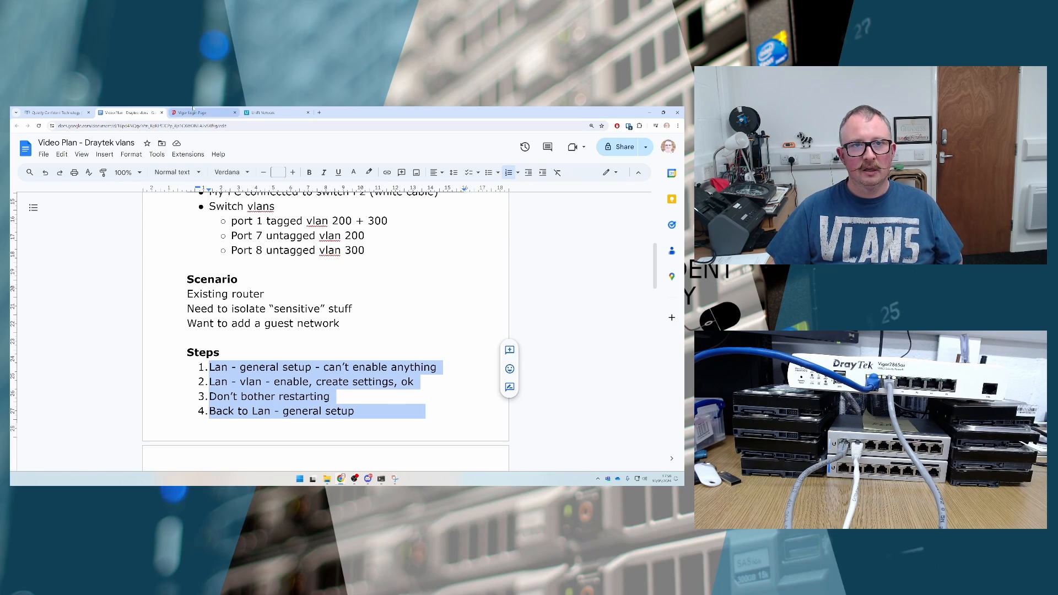
Log into the Vigor2865 with saved credentials and dismiss the default-password alert
{"action": "left_click", "coordinate": [199, 112]}
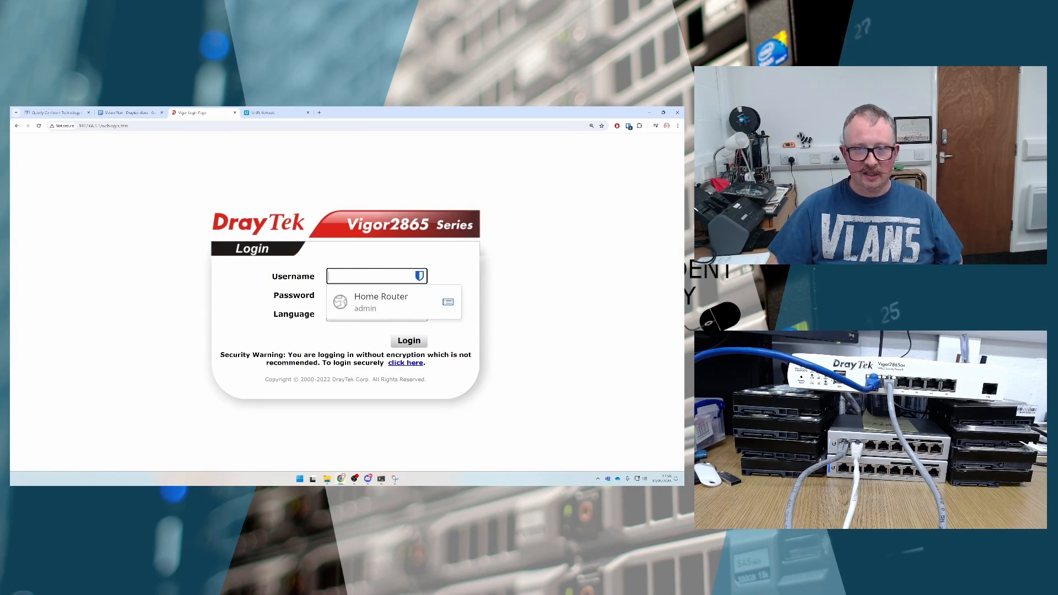
{"action": "left_click", "coordinate": [381, 301]}
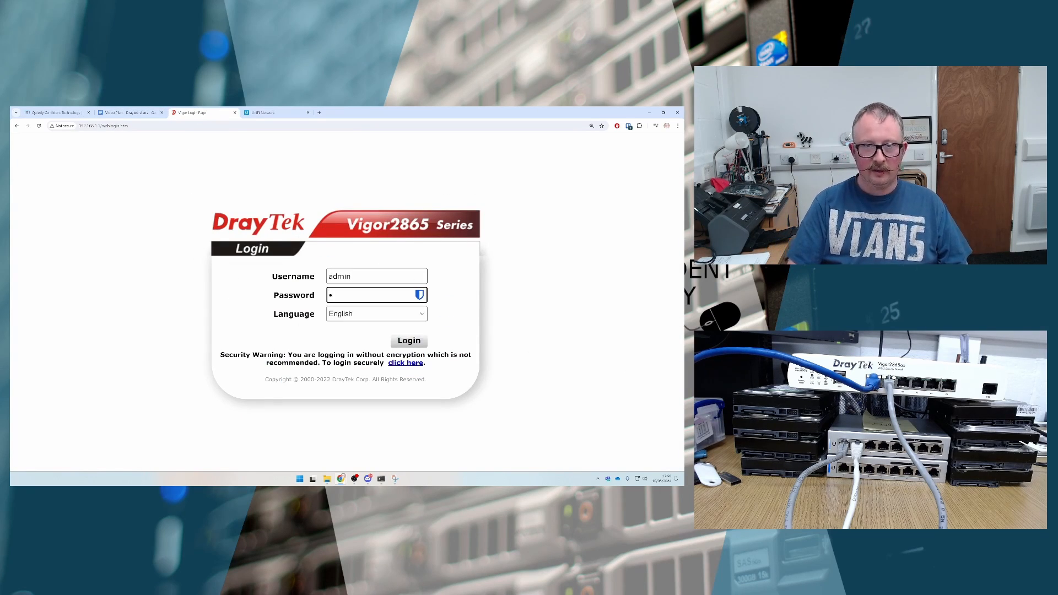
{"action": "left_click", "coordinate": [408, 340]}
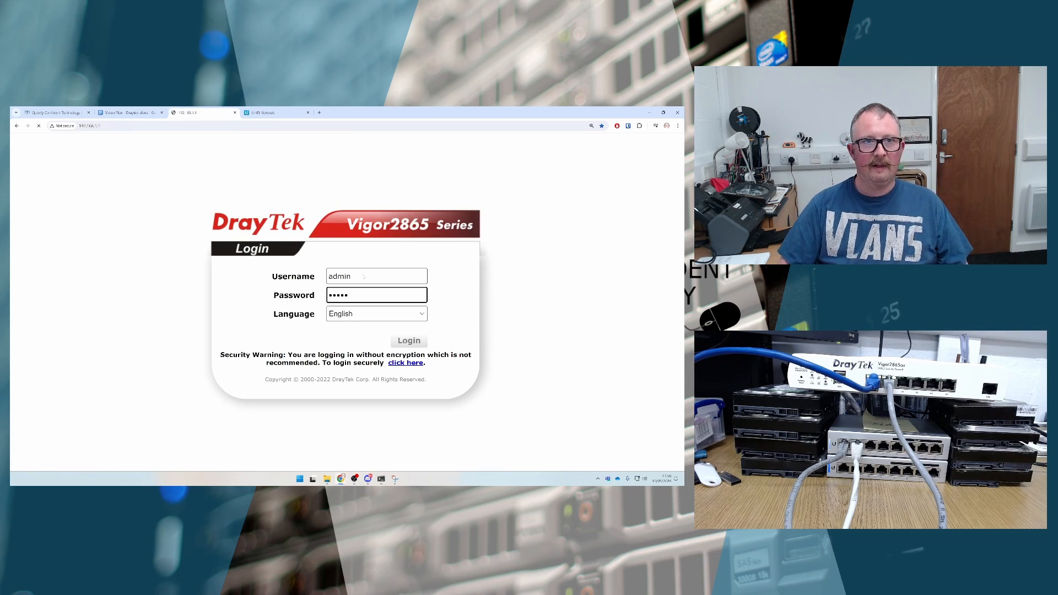
{"action": "left_click", "coordinate": [408, 340]}
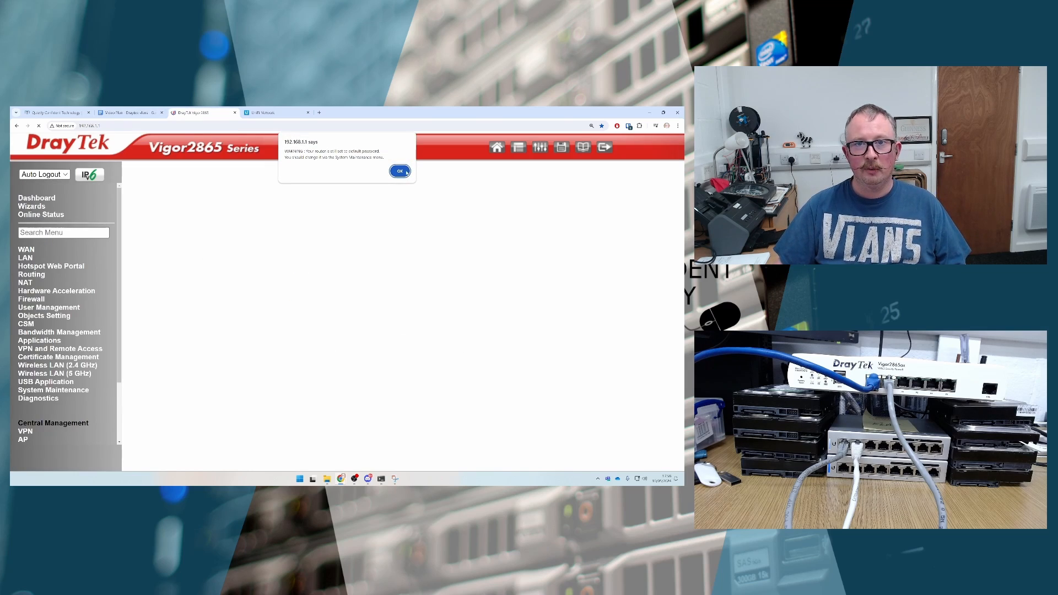
{"action": "left_click", "coordinate": [399, 170]}
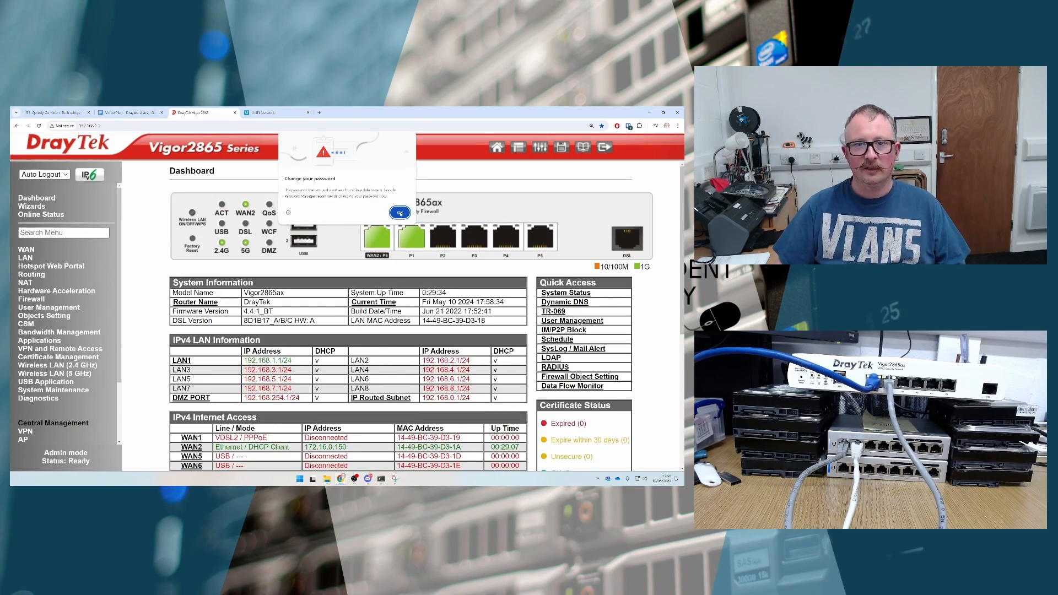
Dismiss Chrome's password popup, note the firmware version, and confirm the PC's 192.168.1.11 address
{"action": "left_click", "coordinate": [399, 212]}
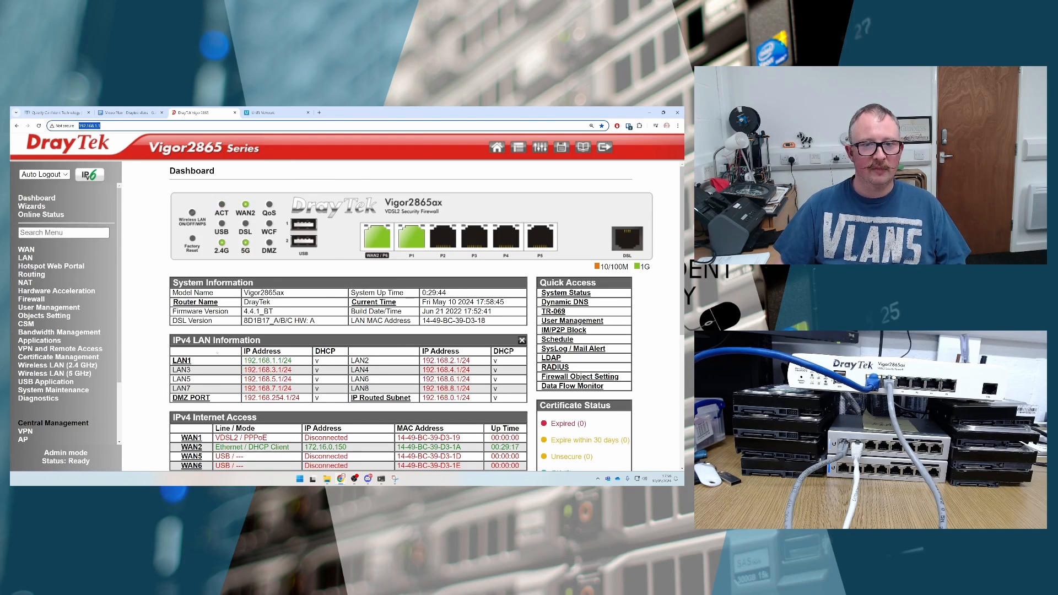
{"action": "double_click", "coordinate": [258, 311]}
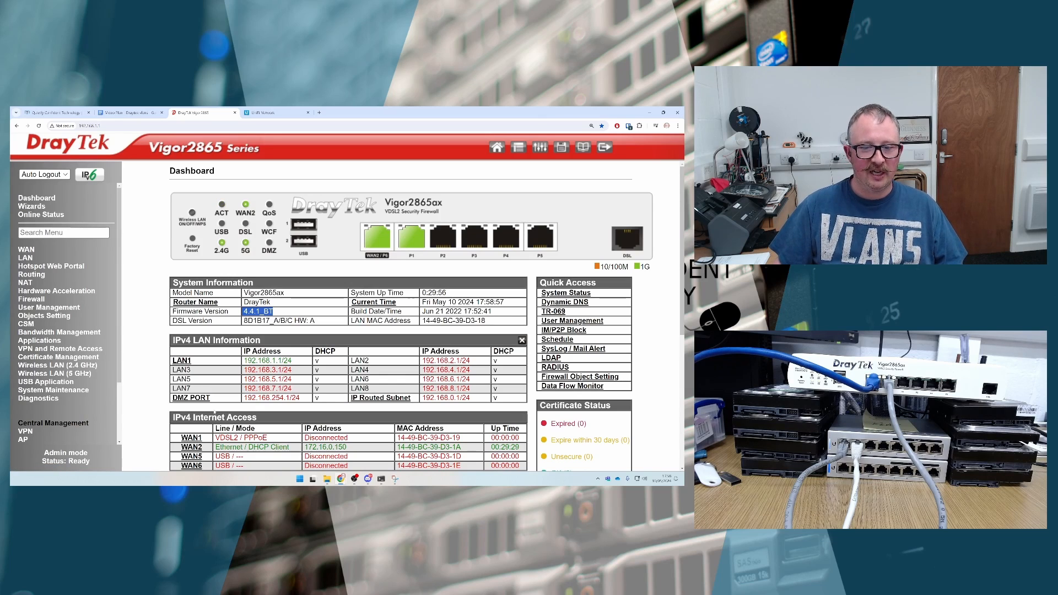
{"action": "scroll", "scroll_direction": "down", "scroll_amount": 3}
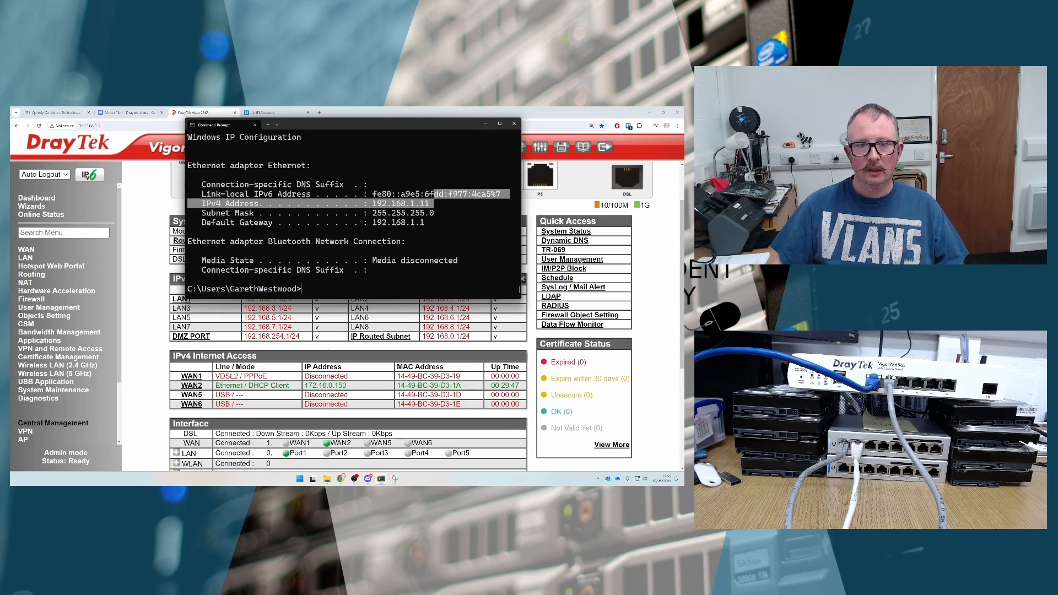
{"action": "left_click", "coordinate": [513, 124]}
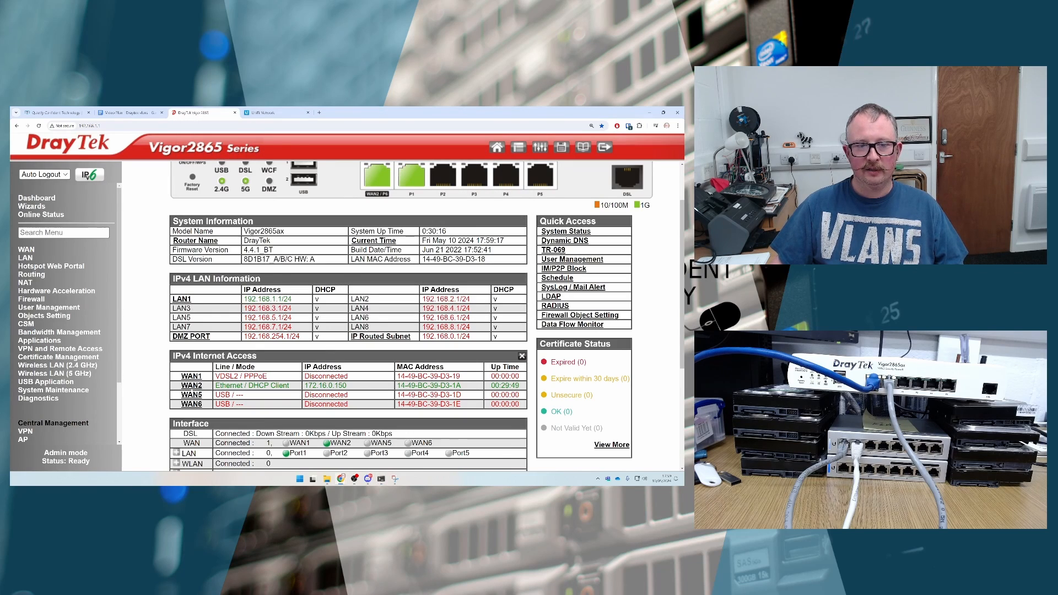
{"action": "double_click", "coordinate": [324, 385]}
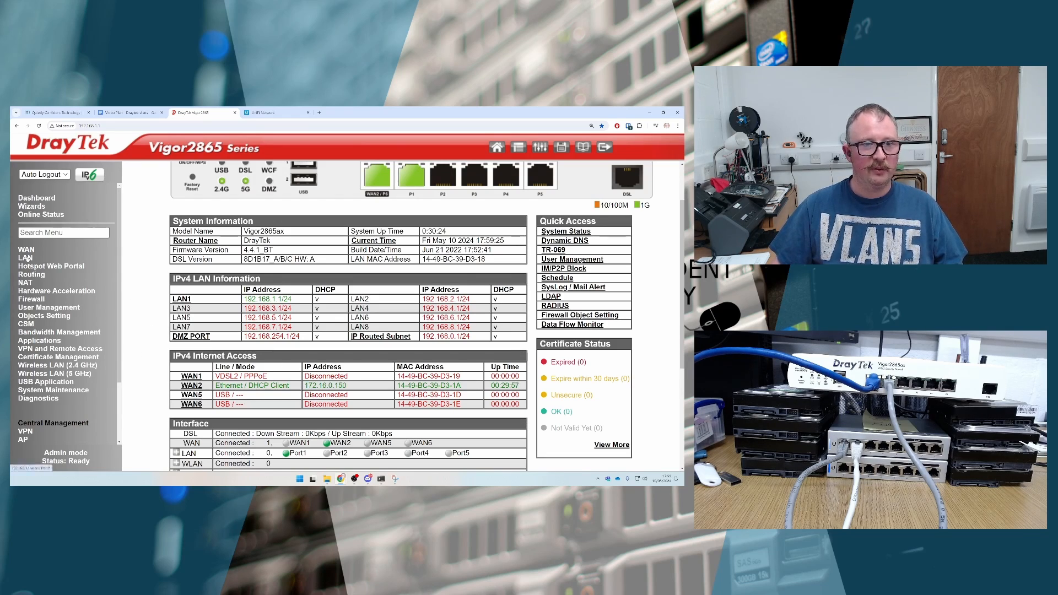
Look at LAN > General Setup, then go to the LAN VLAN page
{"action": "left_click", "coordinate": [26, 257]}
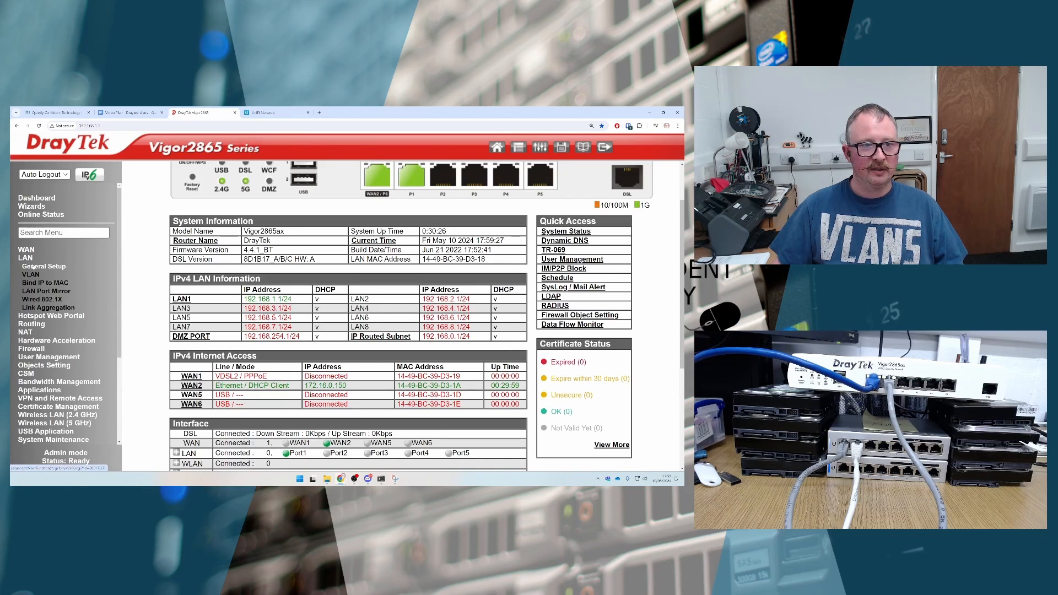
{"action": "left_click", "coordinate": [43, 265]}
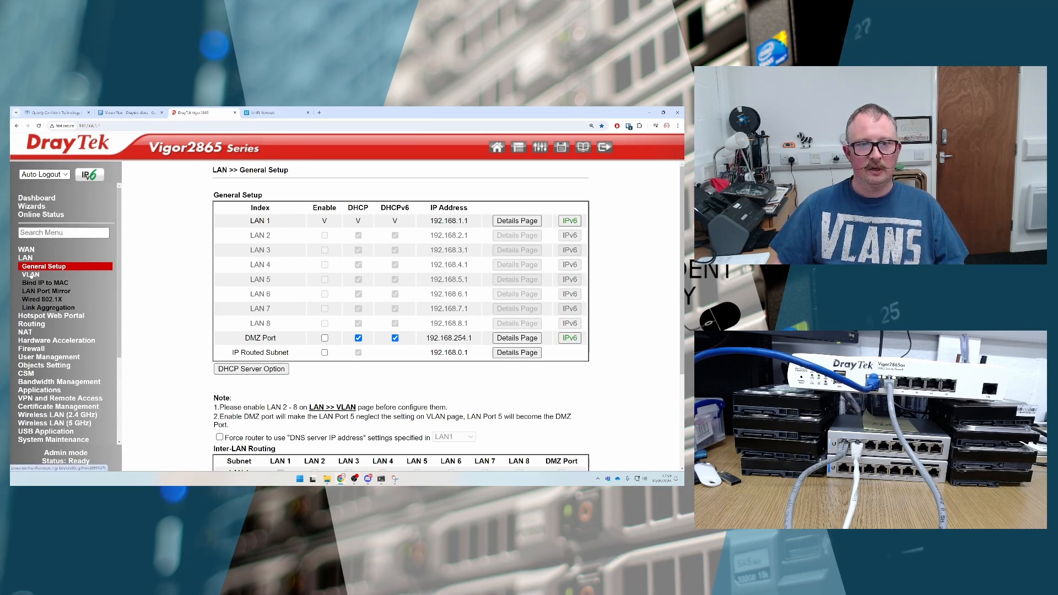
{"action": "left_click", "coordinate": [30, 274]}
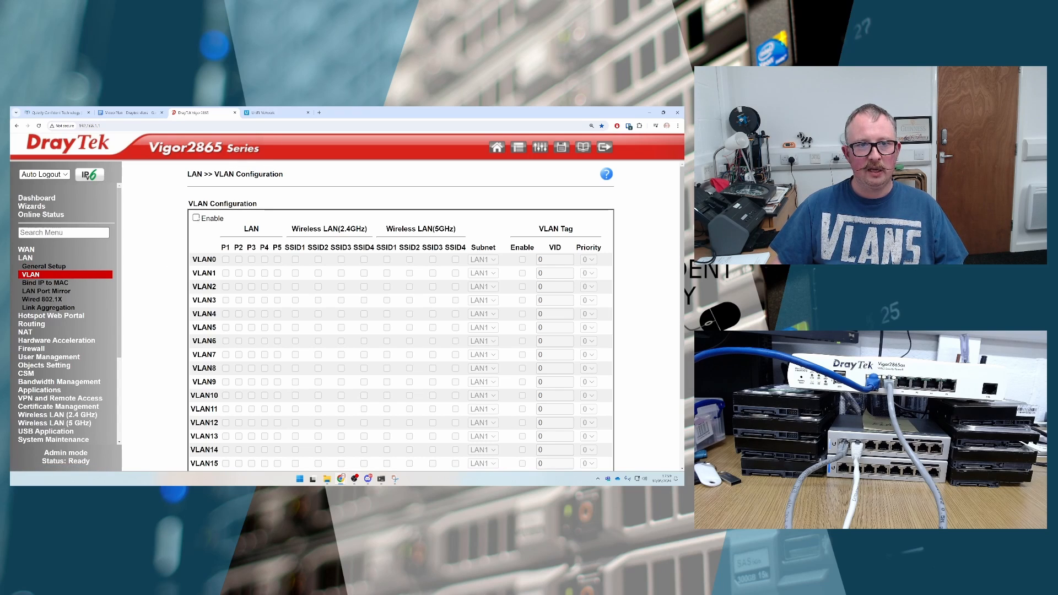
Enable VLAN configuration and add P1, P4, P5 and SSID1 to the VLAN0 row
{"action": "left_click", "coordinate": [196, 218]}
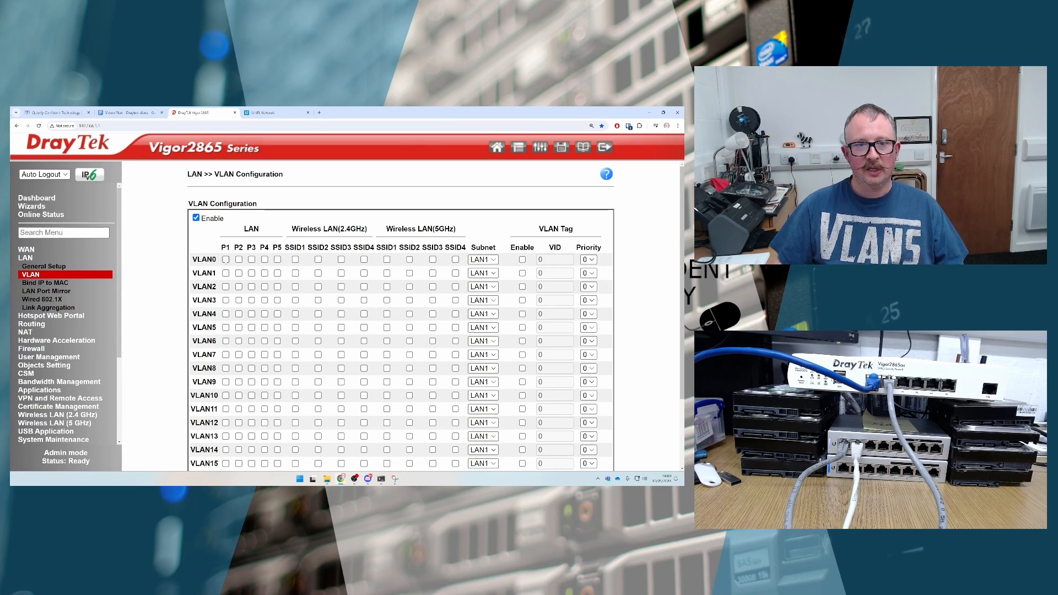
{"action": "left_click", "coordinate": [226, 259]}
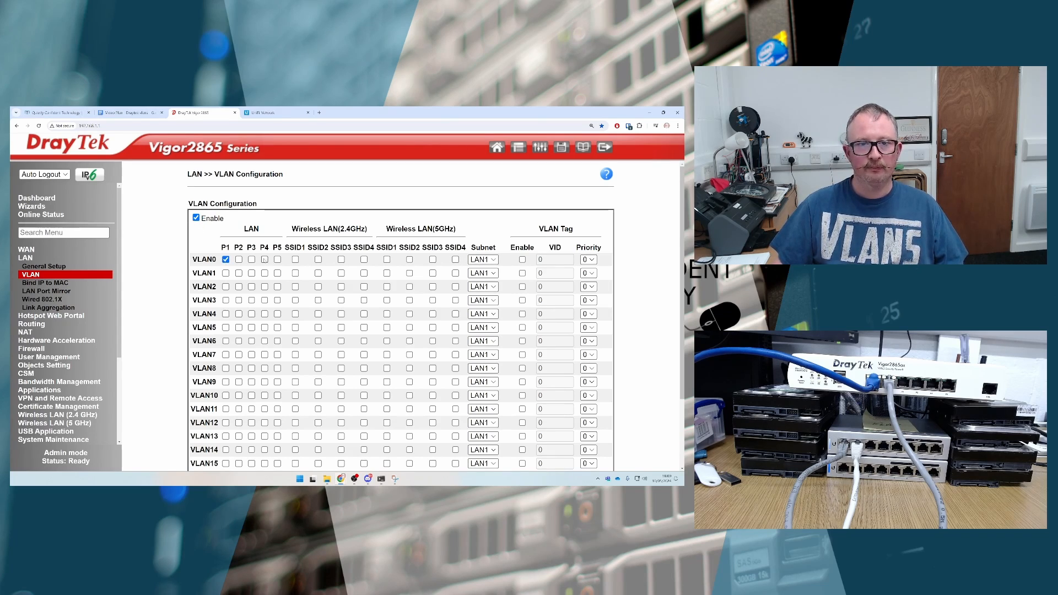
{"action": "left_click", "coordinate": [264, 259]}
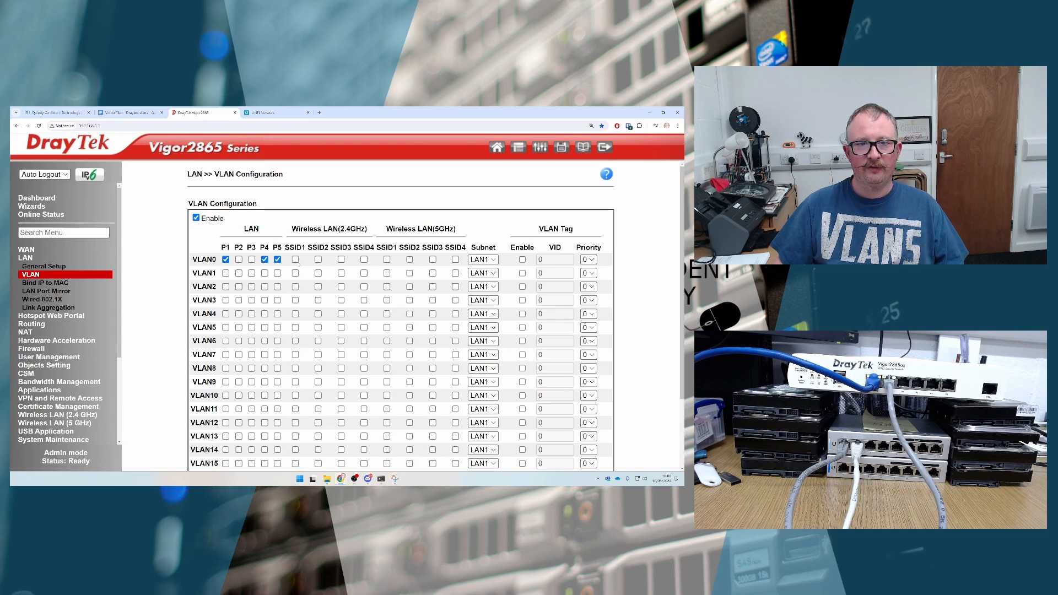
{"action": "left_click", "coordinate": [295, 259]}
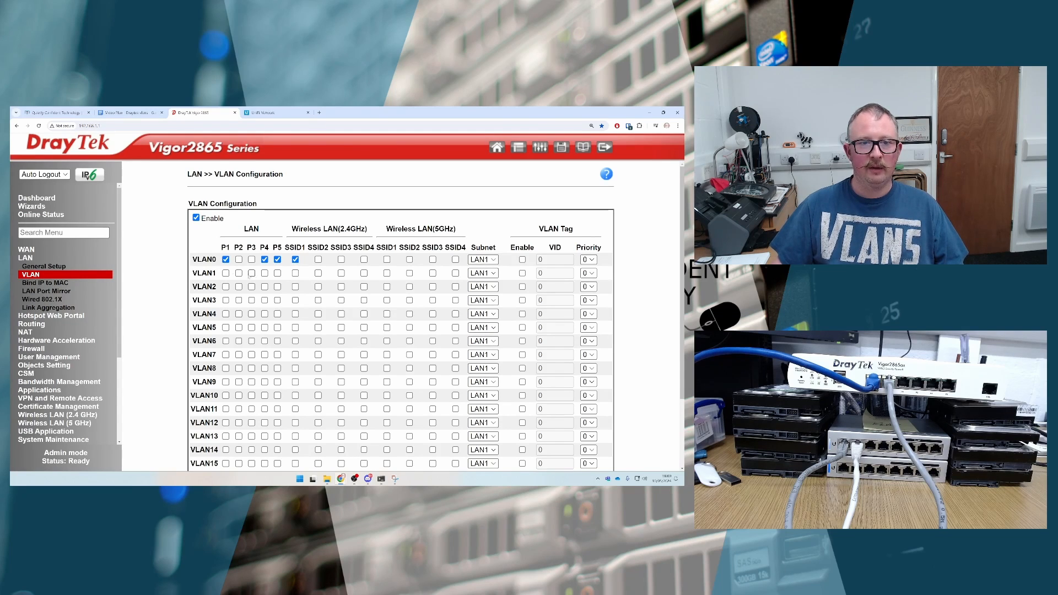
{"action": "scroll", "scroll_direction": "down", "scroll_amount": 3}
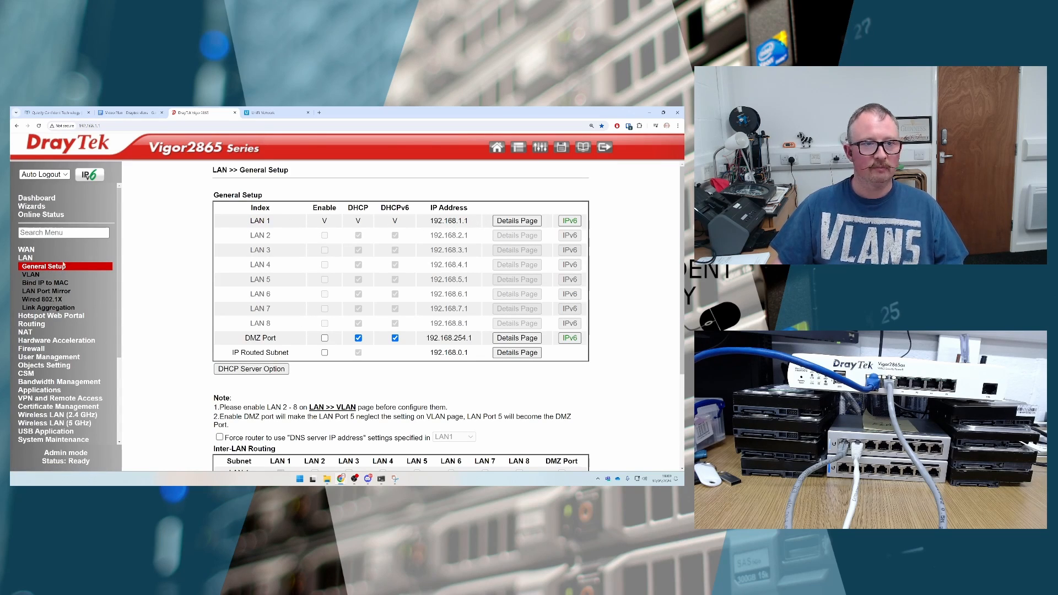
In the VLAN table, map P2 to VLAN1 on LAN2 and P3 to VLAN2 on LAN3
{"action": "left_click", "coordinate": [30, 274]}
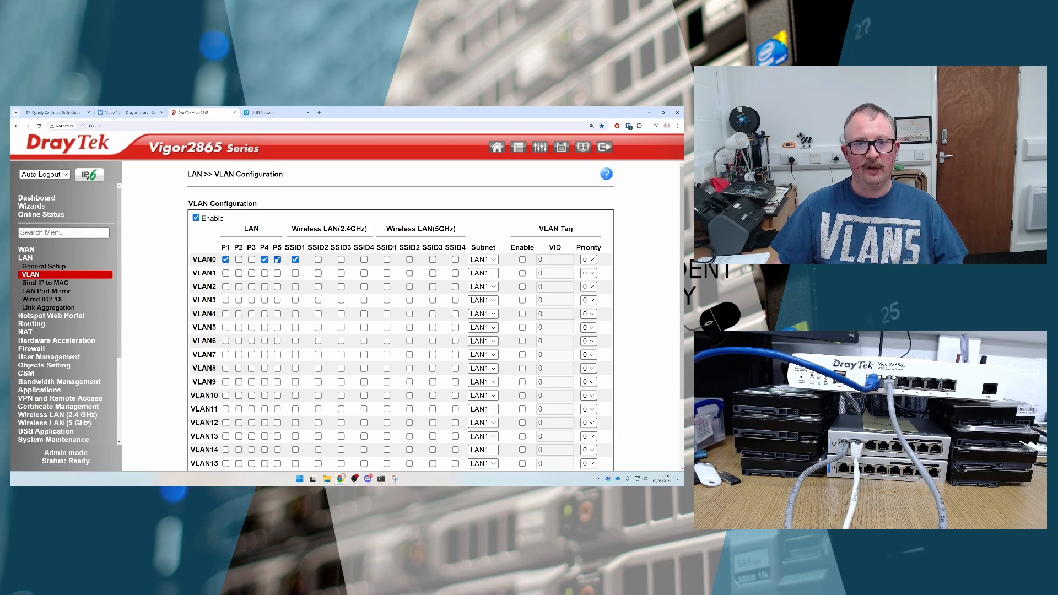
{"action": "left_click", "coordinate": [295, 259]}
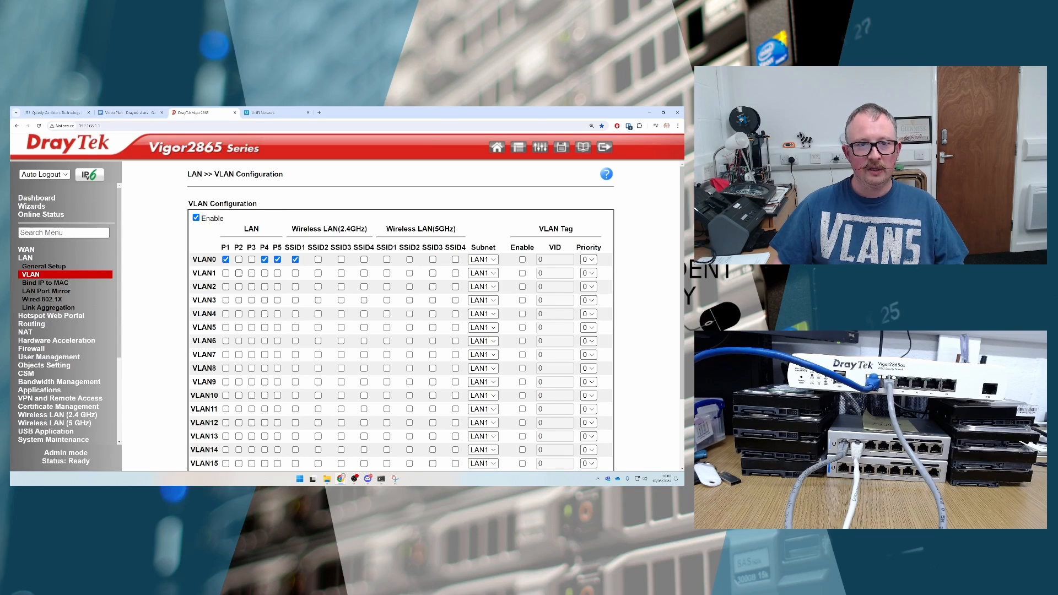
{"action": "left_click", "coordinate": [238, 273]}
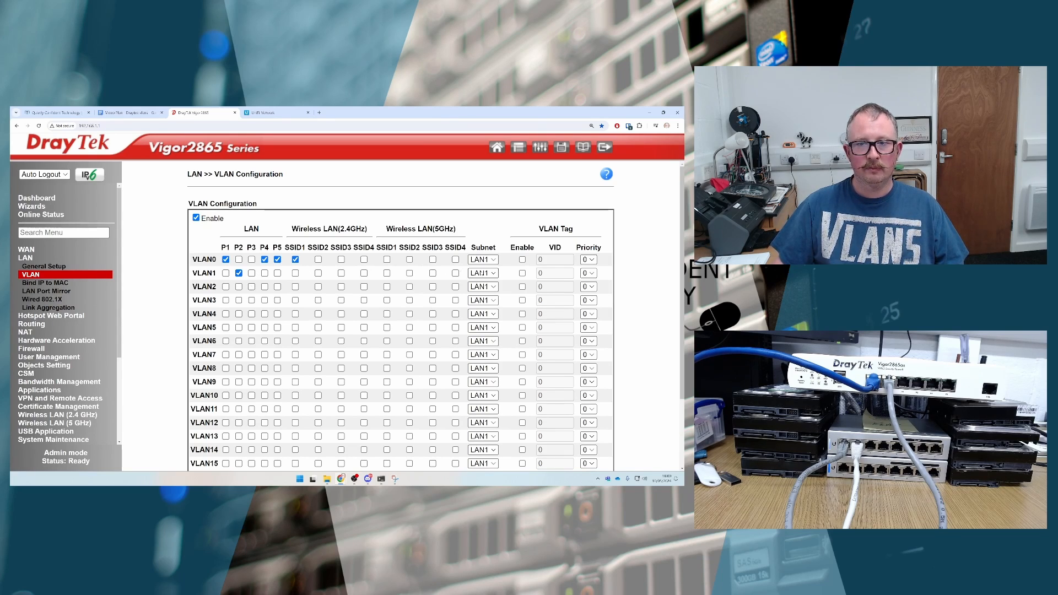
{"action": "left_click", "coordinate": [483, 273]}
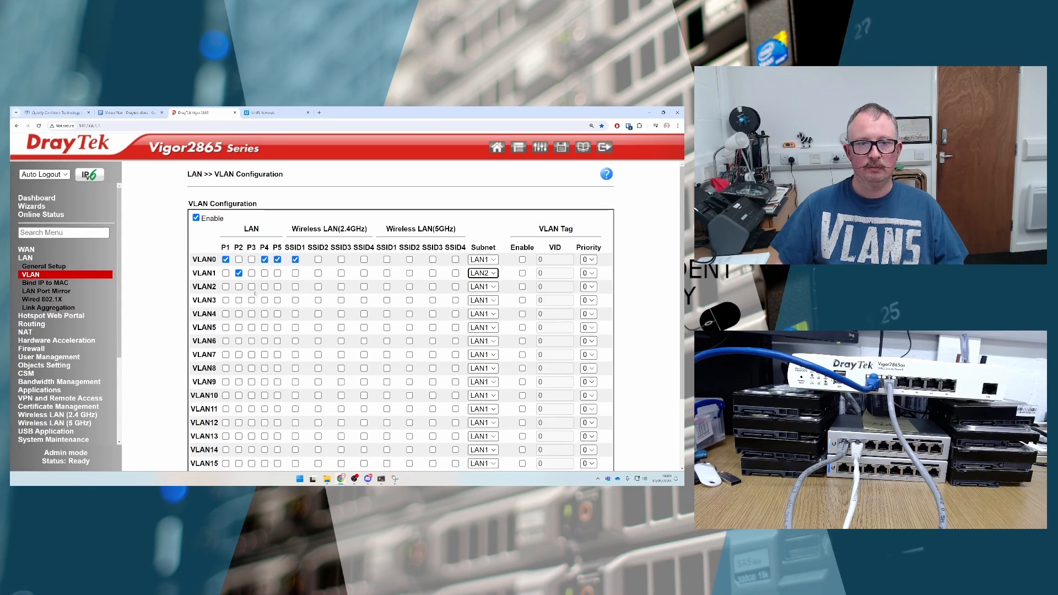
{"action": "left_click", "coordinate": [252, 286]}
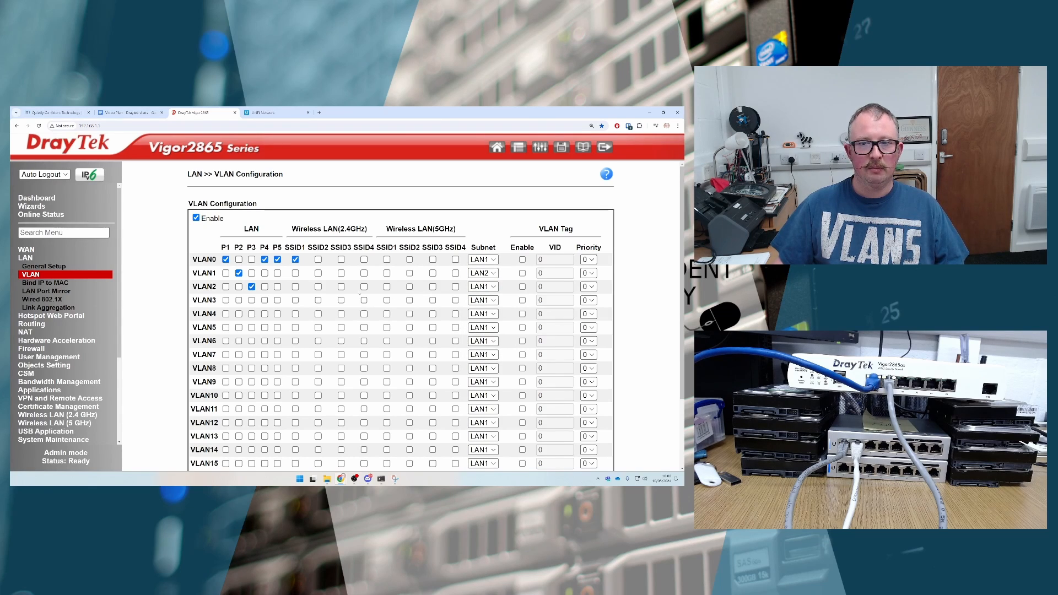
{"action": "left_click", "coordinate": [483, 286]}
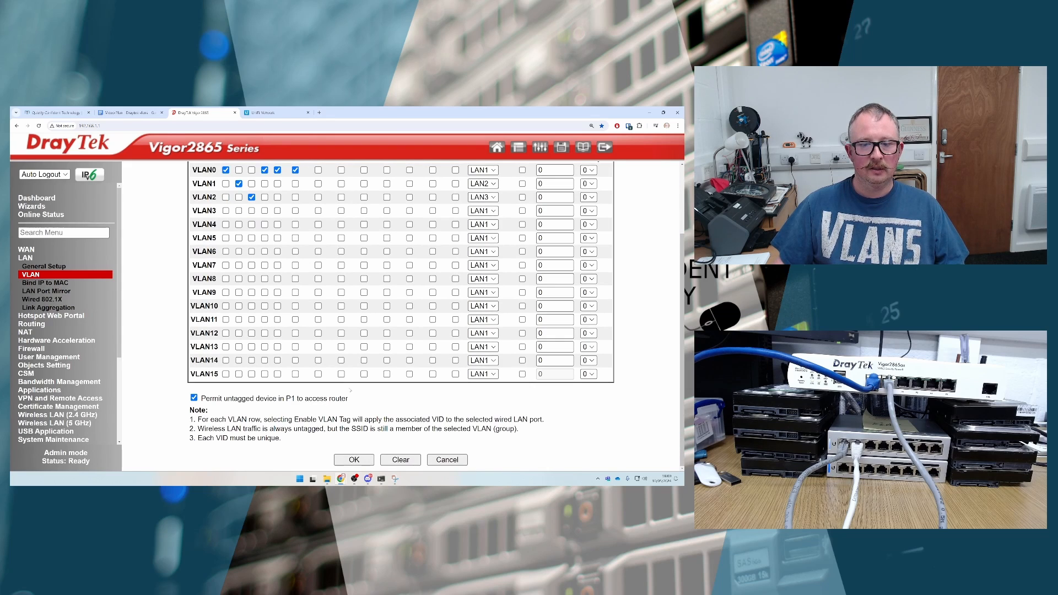
Save the VLAN table, then enable LAN3 in General Setup and save with OK
{"action": "left_click", "coordinate": [353, 460]}
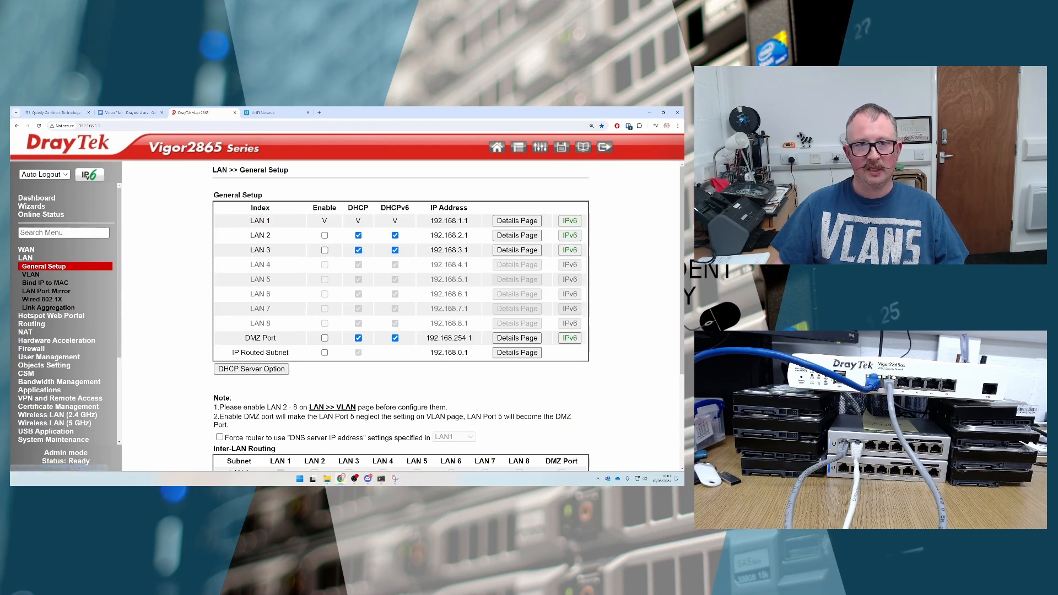
{"action": "mouse_move", "coordinate": [292, 235]}
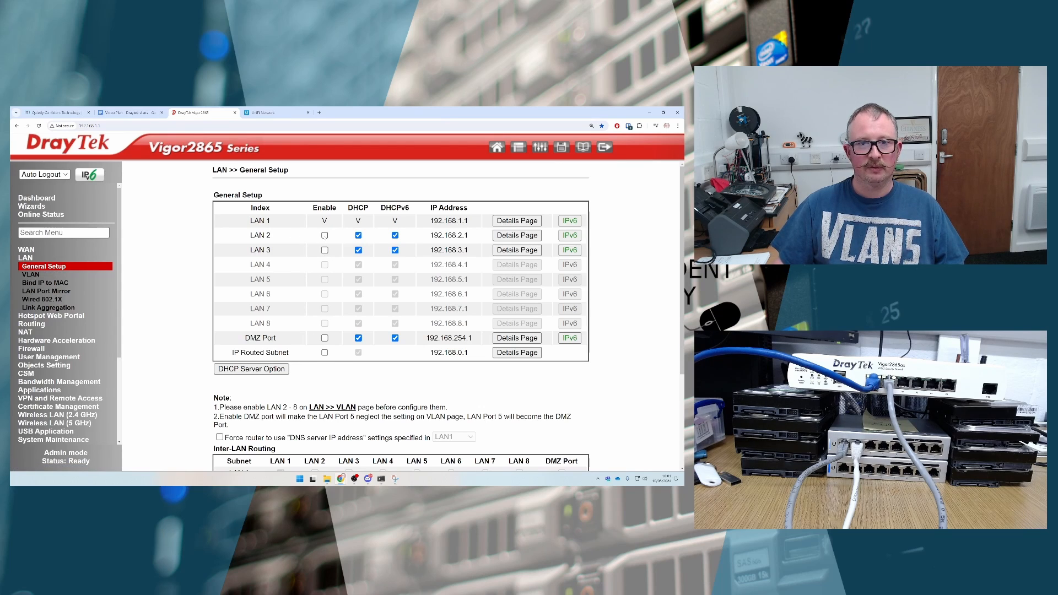
{"action": "left_click", "coordinate": [324, 235]}
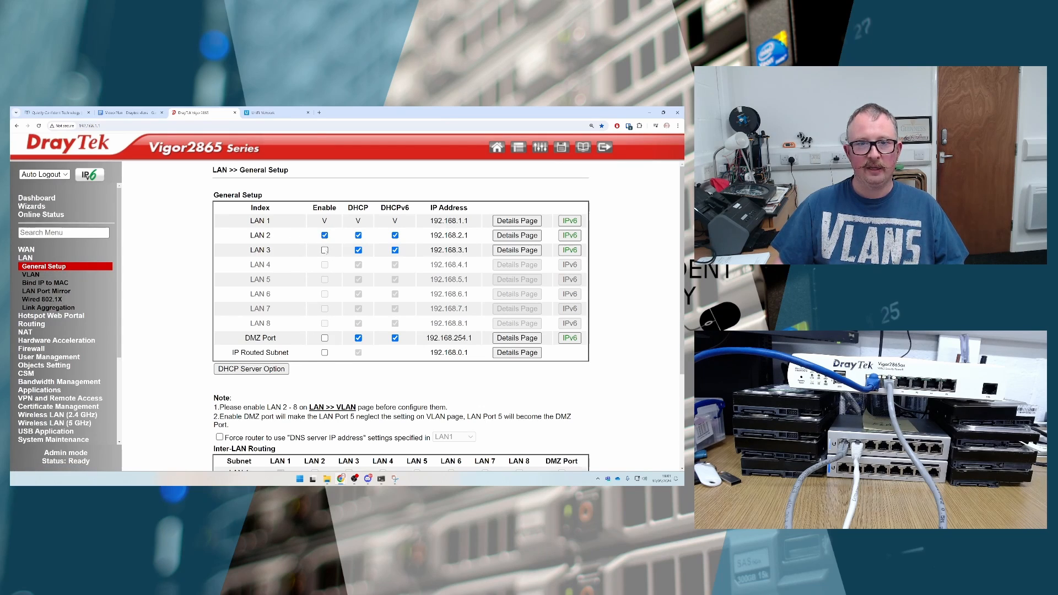
{"action": "left_click", "coordinate": [324, 249]}
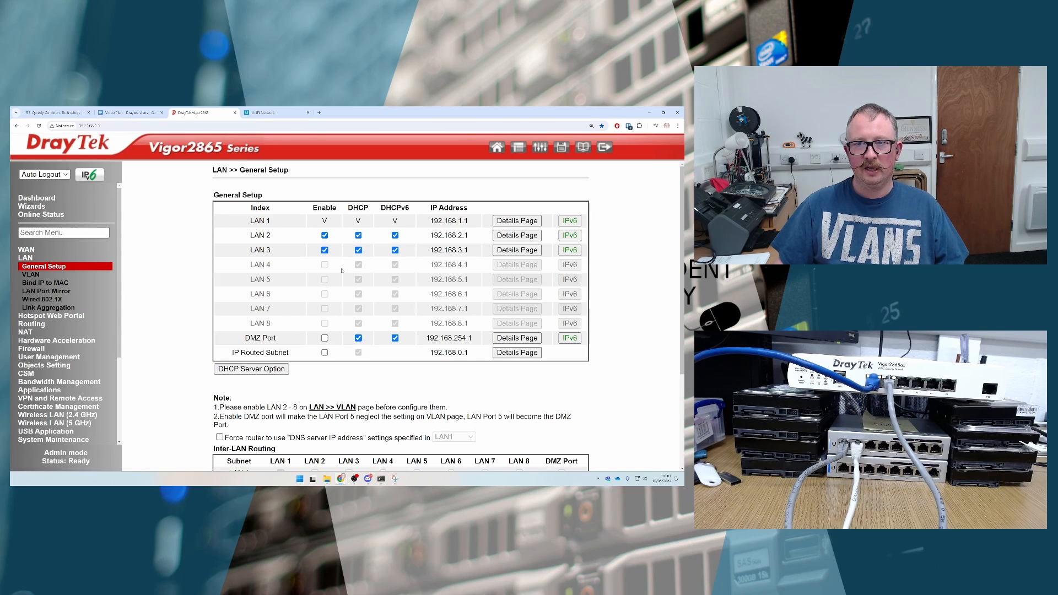
{"action": "scroll", "scroll_direction": "down", "scroll_amount": 3}
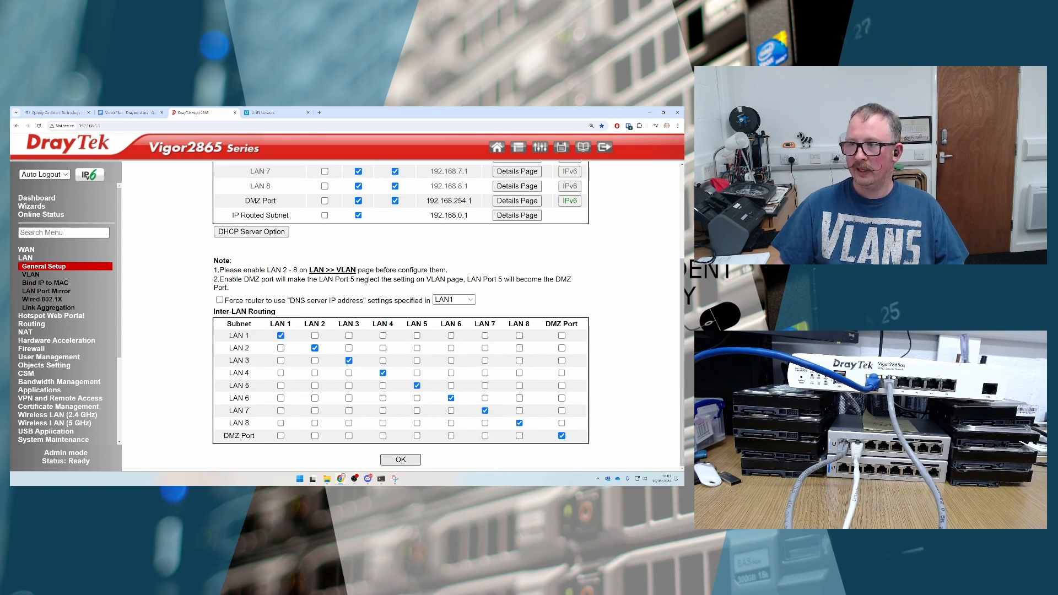
{"action": "left_click", "coordinate": [400, 459]}
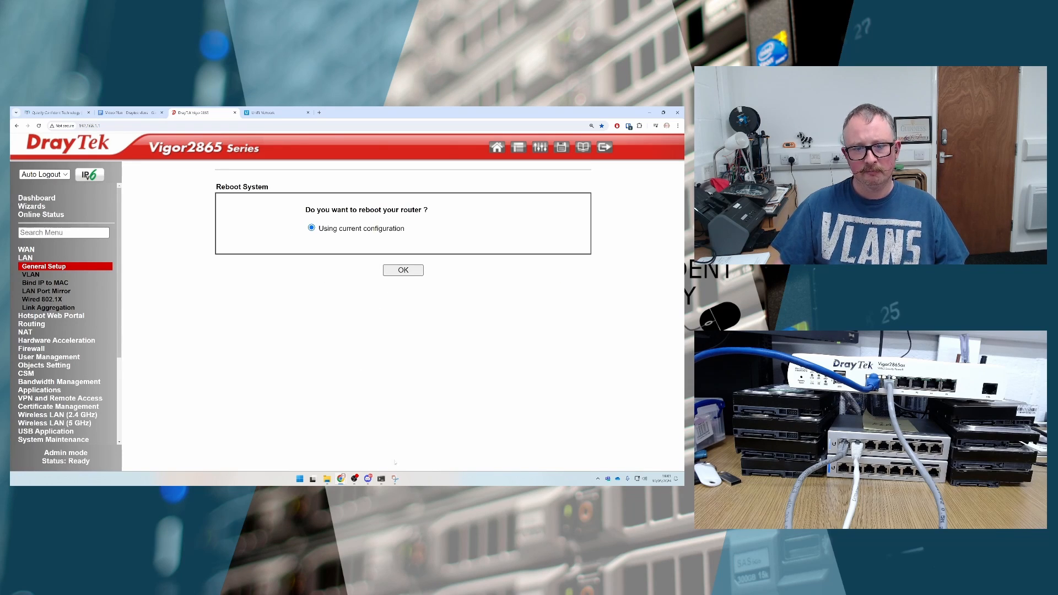
{"action": "mouse_move", "coordinate": [381, 479]}
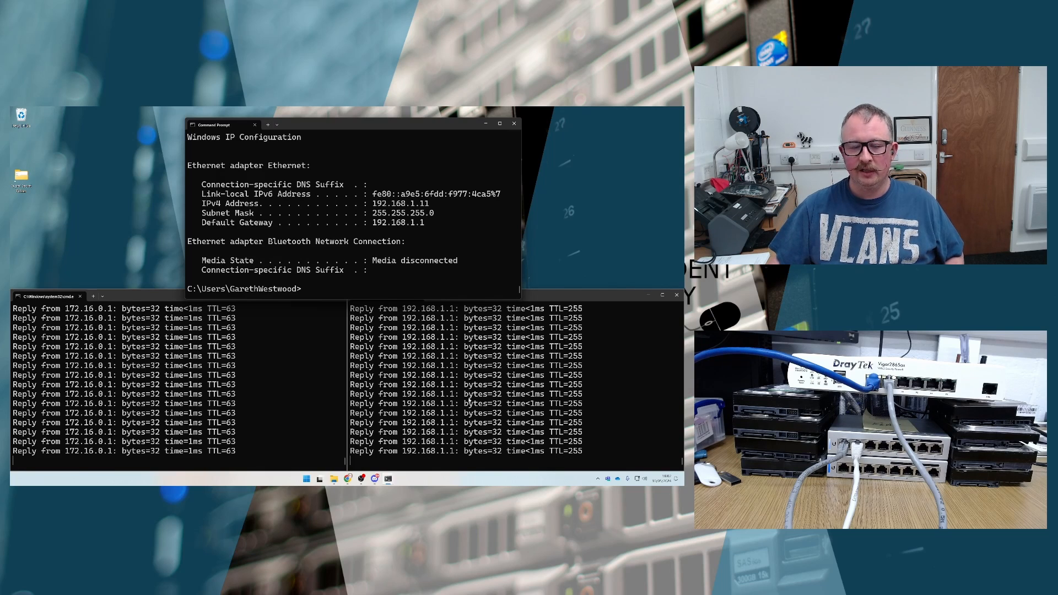
{"action": "mouse_move", "coordinate": [315, 388]}
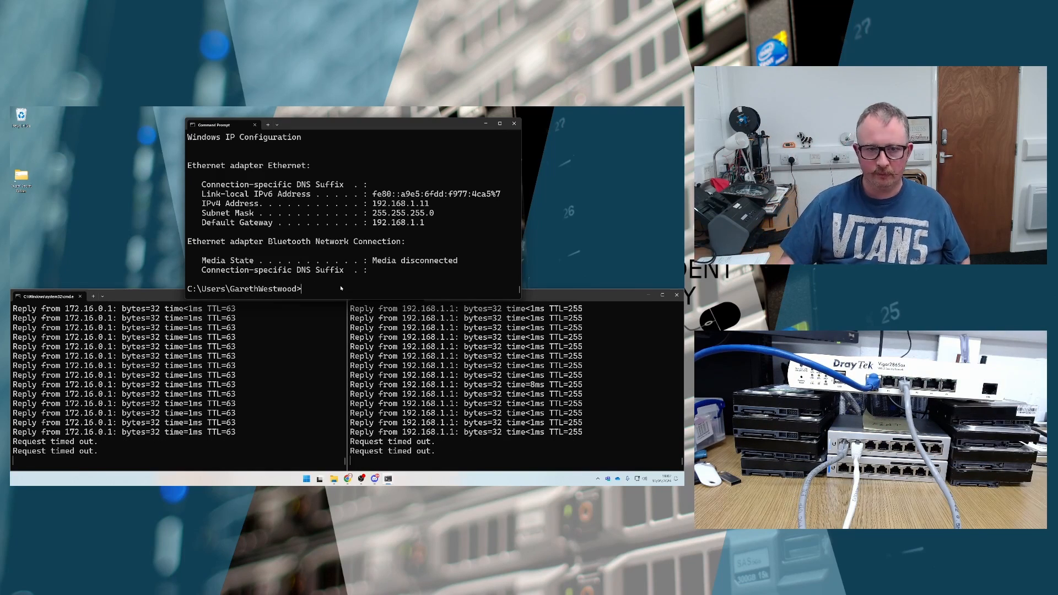
Release and renew the PC's IP, getting 192.168.2.10 with gateway 192.168.2.1
{"action": "type", "text": "ipconfig /rele"}
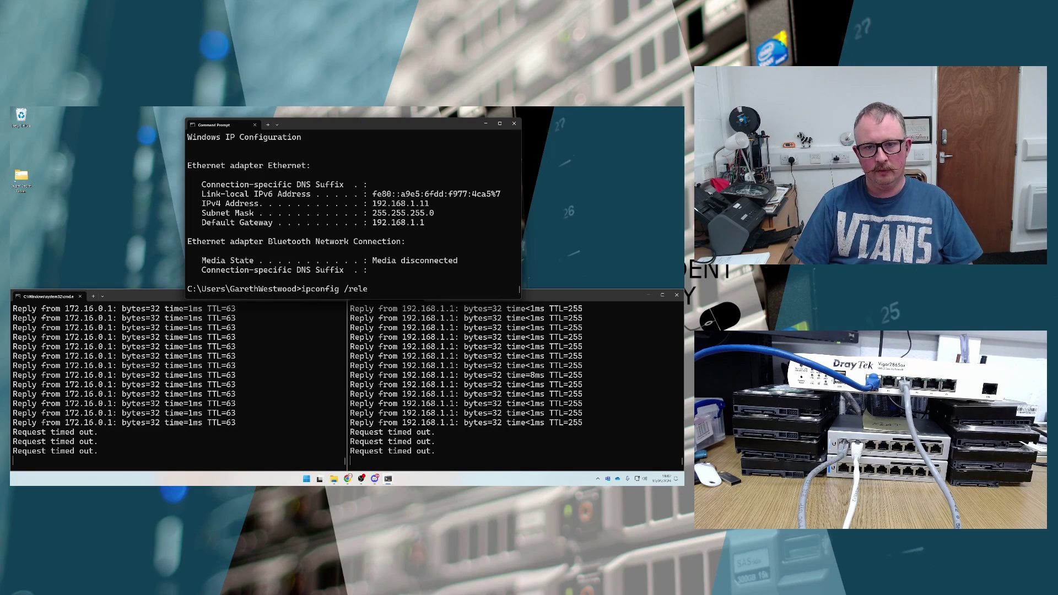
{"action": "key", "text": "Return"}
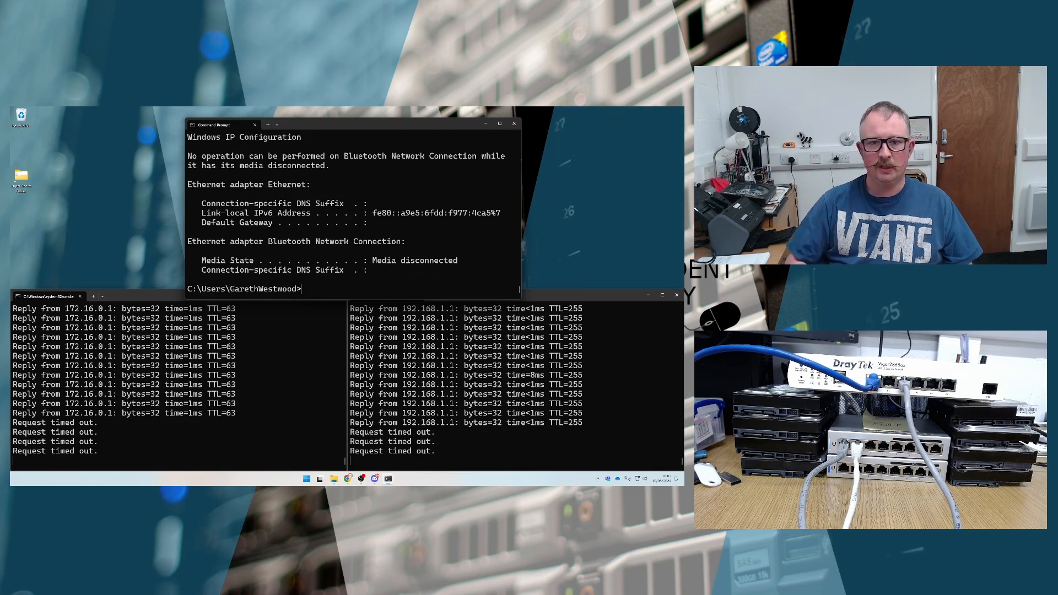
{"action": "type", "text": "ipconfig /re"}
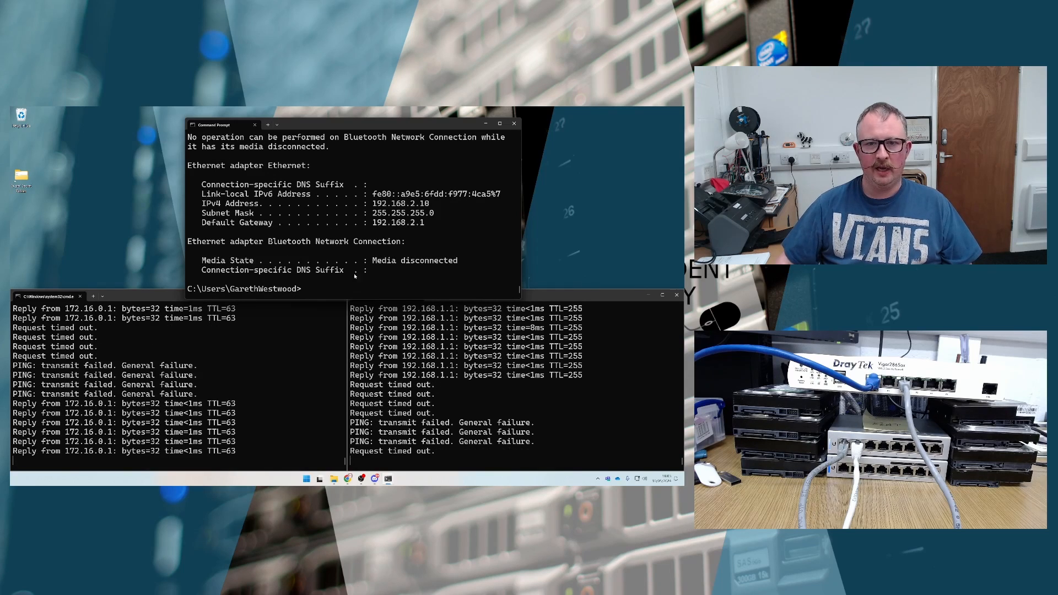
{"action": "double_click", "coordinate": [399, 203]}
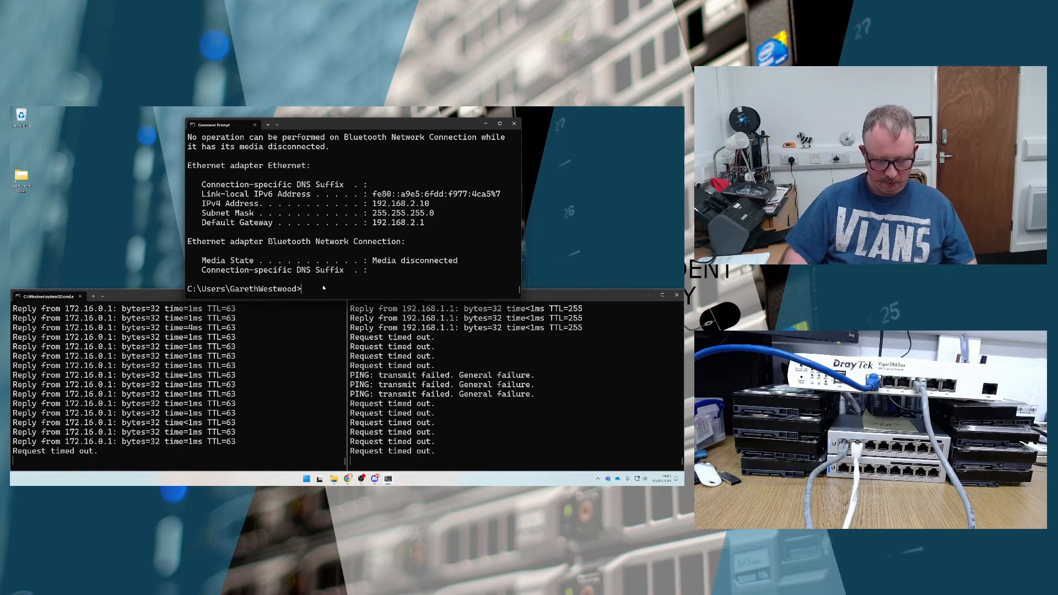
Run ipconfig /release and /renew again, reading the new 192.168.3.10 address
{"action": "type", "text": "ipconfig /re"}
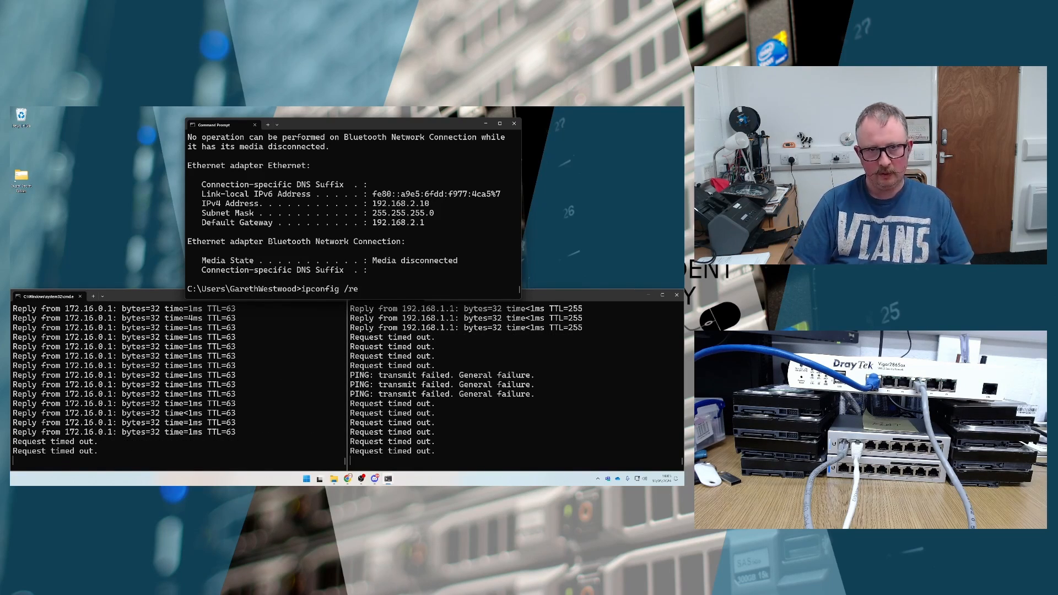
{"action": "type", "text": "lease"}
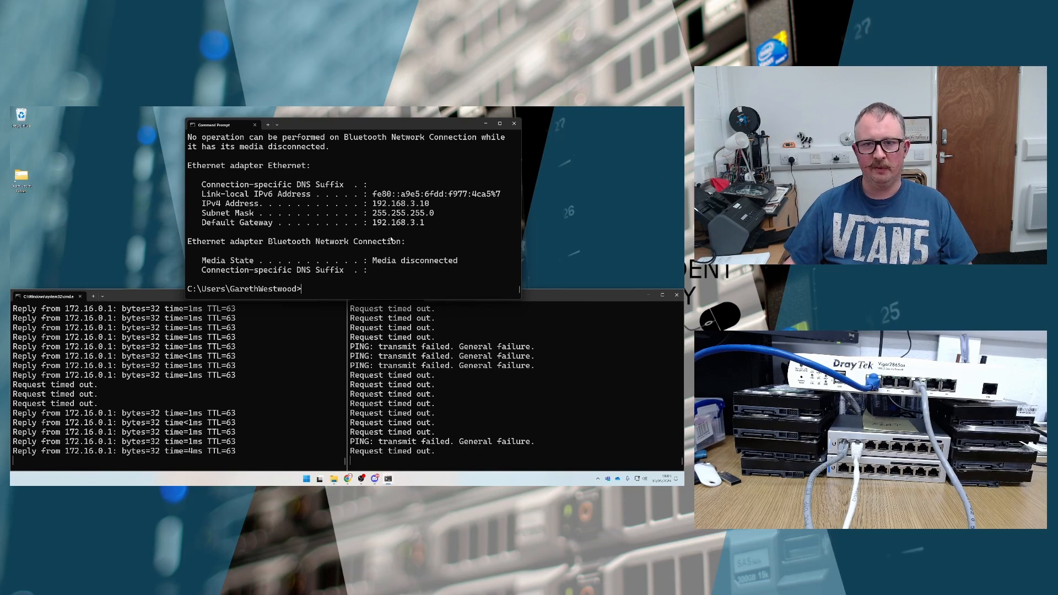
{"action": "double_click", "coordinate": [400, 203]}
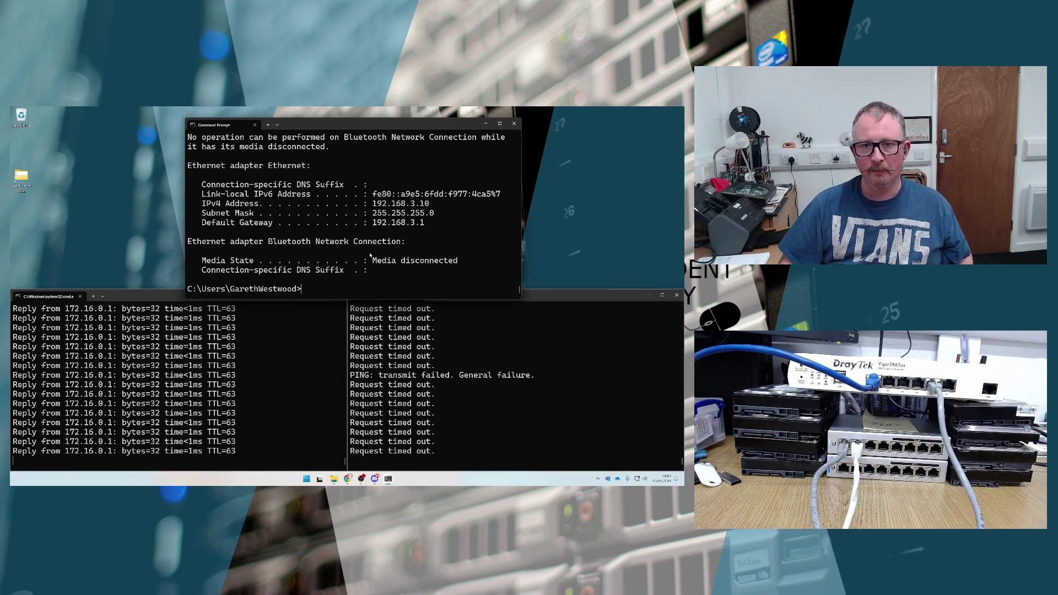
Release and renew via ipconfig, returning the PC to 192.168.1.10
{"action": "type", "text": "ipconfig /re"}
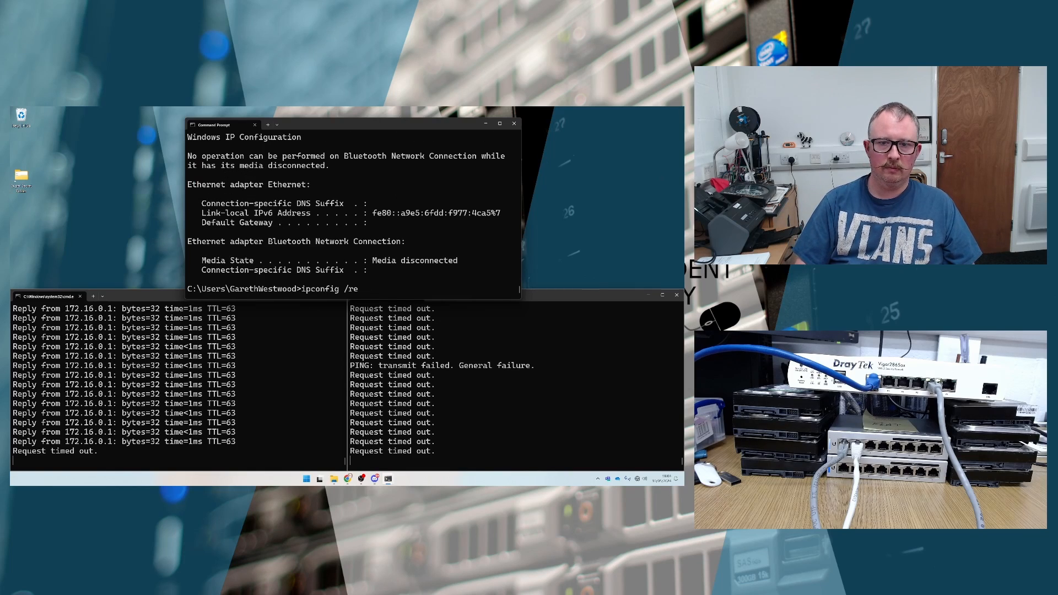
{"action": "key", "text": "Return"}
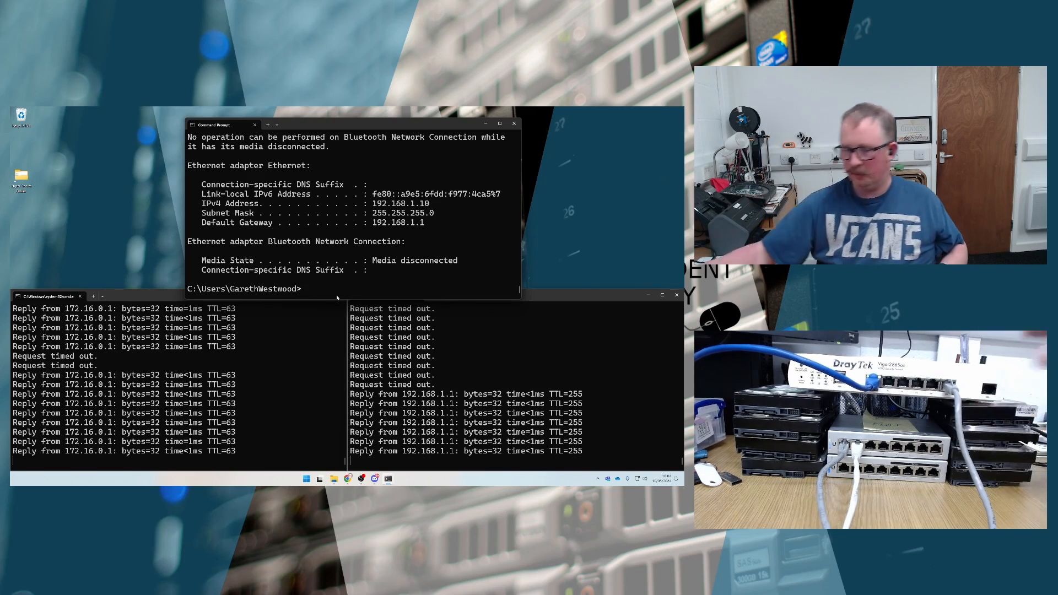
Run ipconfig /renew again to request a fresh address for the PC
{"action": "type", "text": "ipconfig /renew"}
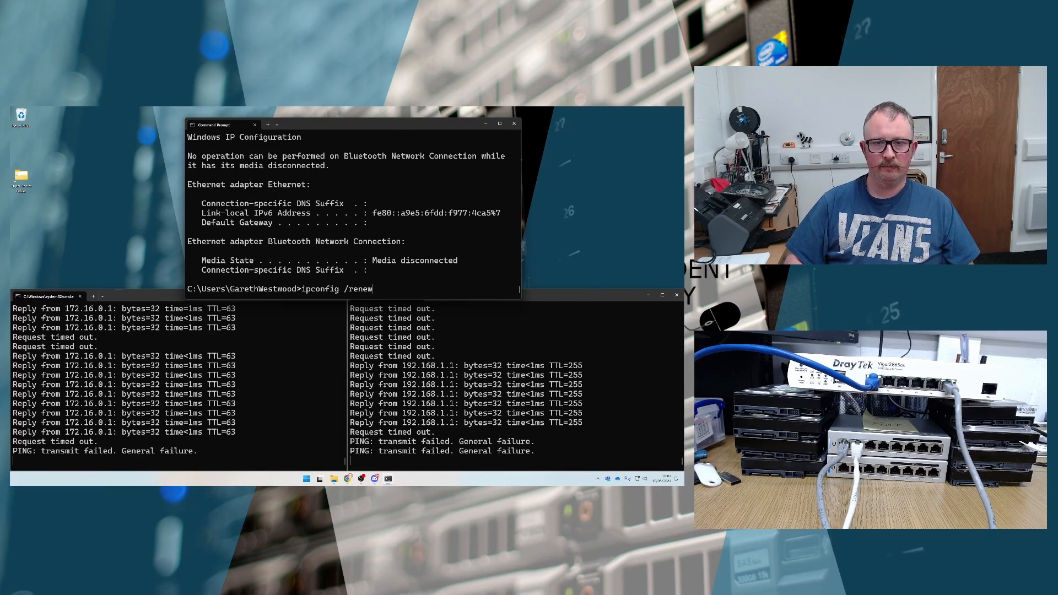
{"action": "key", "text": "Return"}
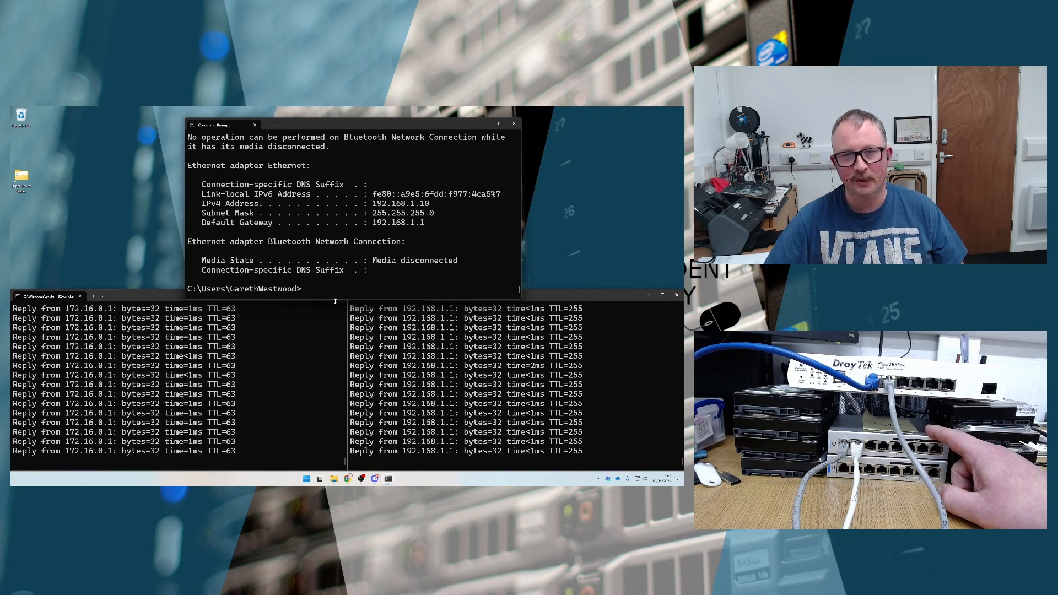
{"action": "type", "text": "R"}
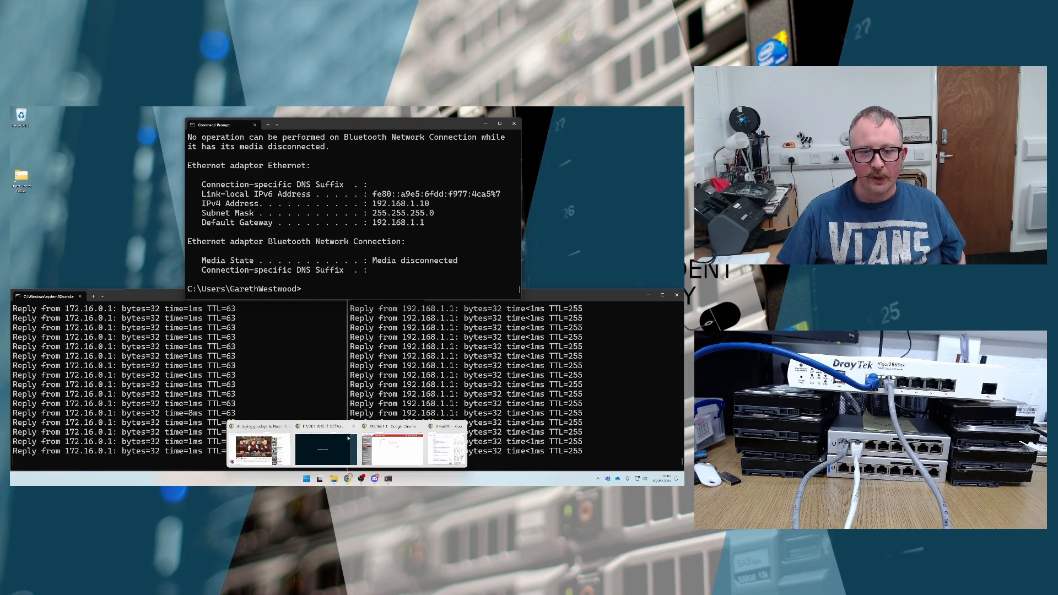
Sign in to the router as admin and dismiss both password warning pop-ups
{"action": "left_click", "coordinate": [392, 447]}
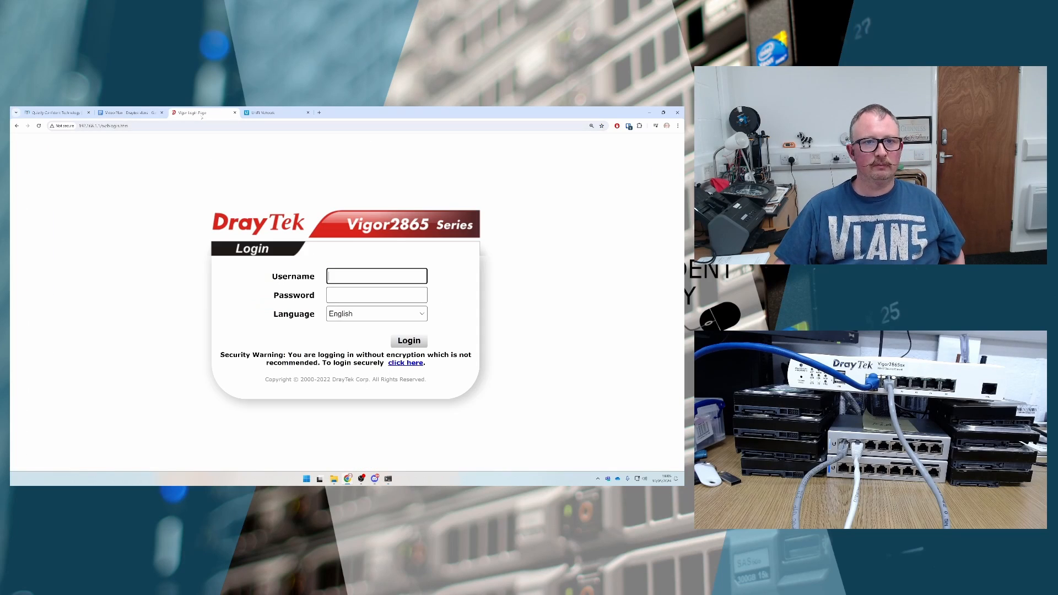
{"action": "type", "text": "ad"}
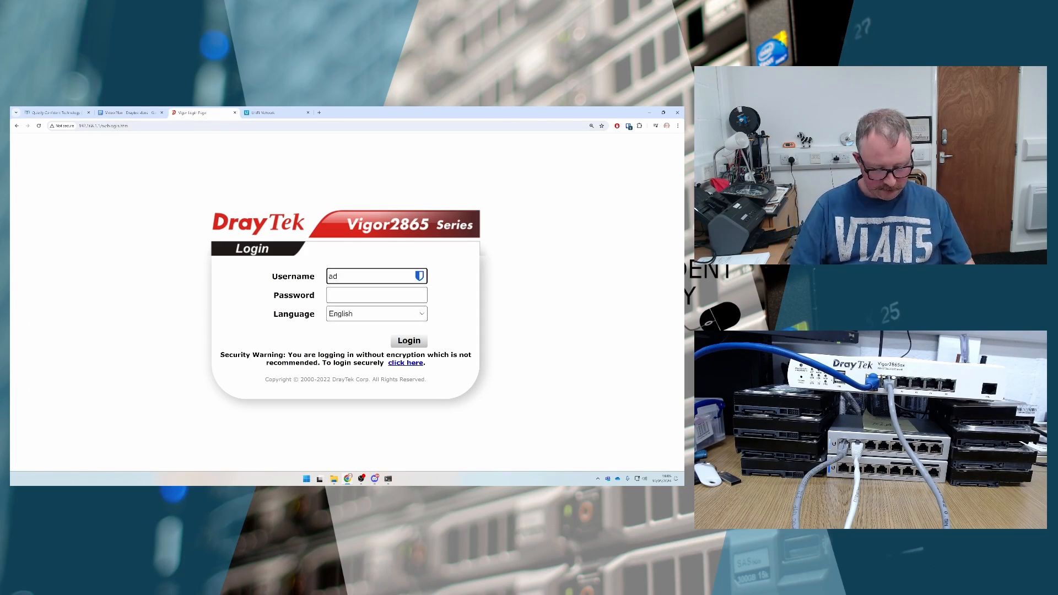
{"action": "type", "text": "admin"}
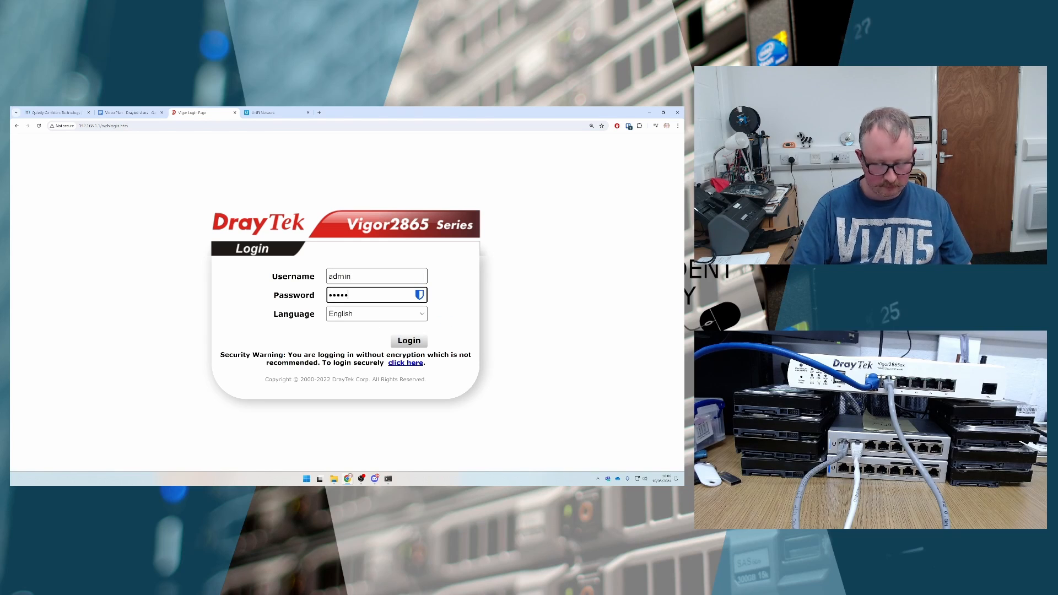
{"action": "left_click", "coordinate": [409, 340]}
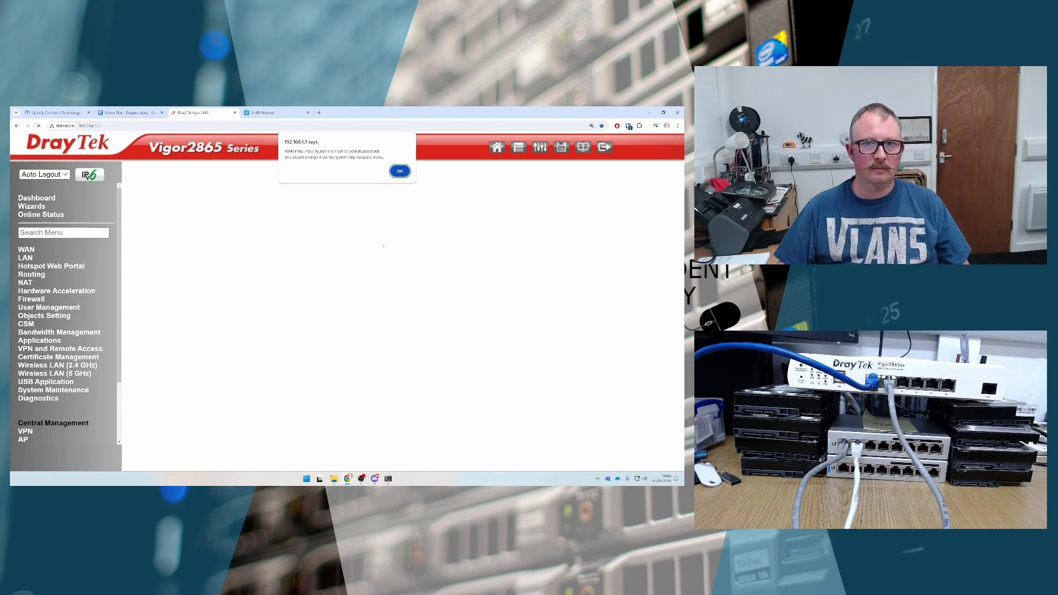
{"action": "left_click", "coordinate": [399, 171]}
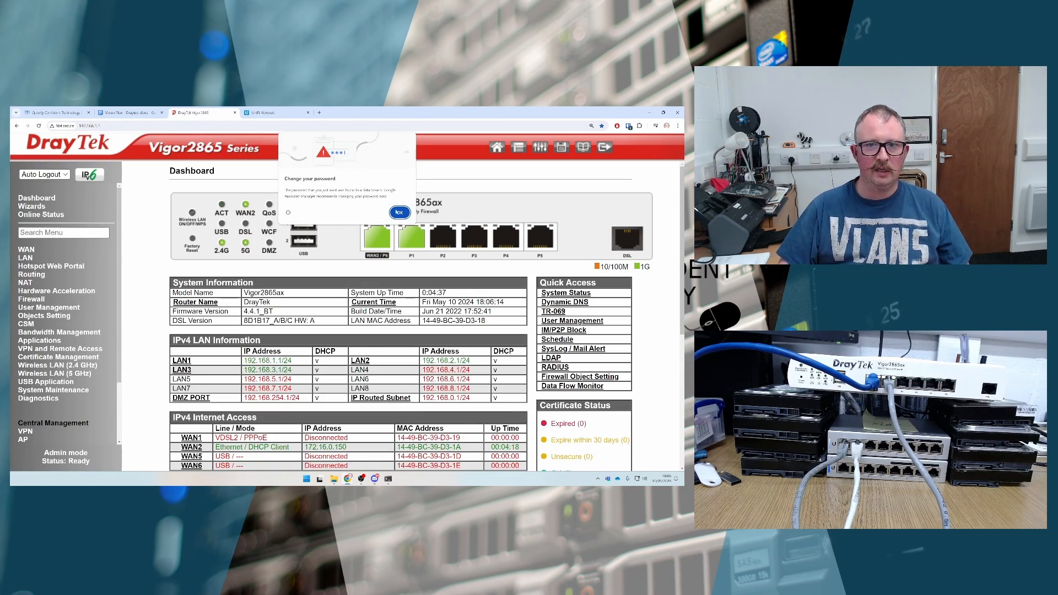
{"action": "left_click", "coordinate": [399, 211]}
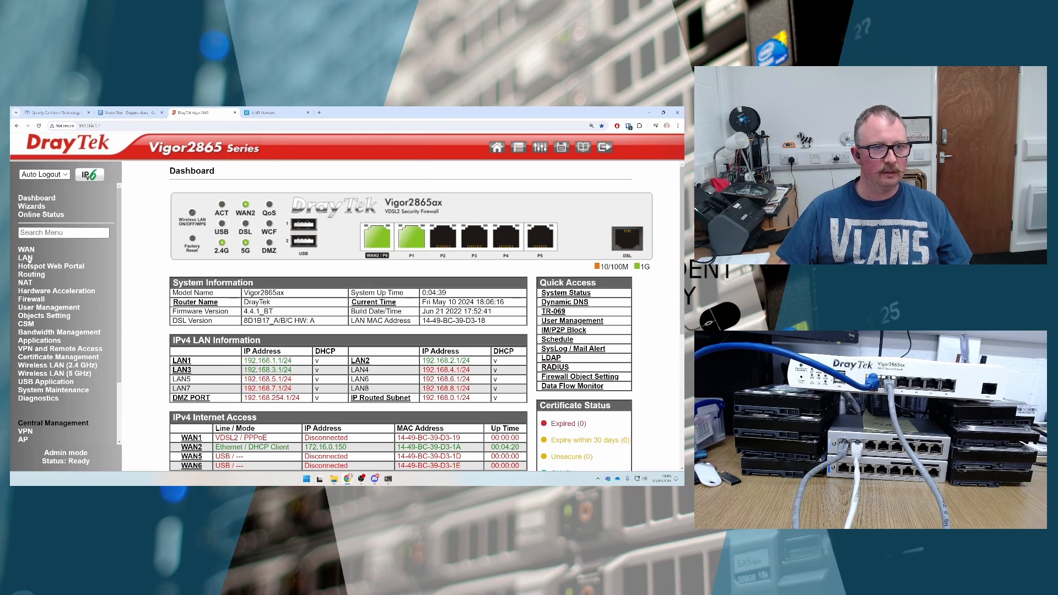
On the LAN >> VLAN page, add P5 to VLAN3 on LAN2, tagged VID 200
{"action": "left_click", "coordinate": [25, 258]}
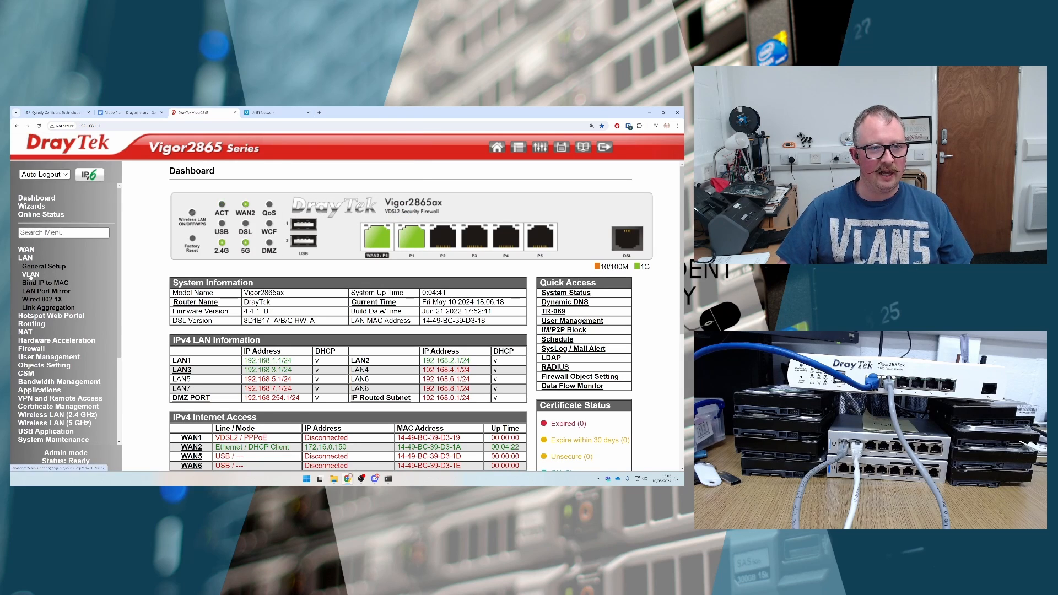
{"action": "left_click", "coordinate": [30, 275]}
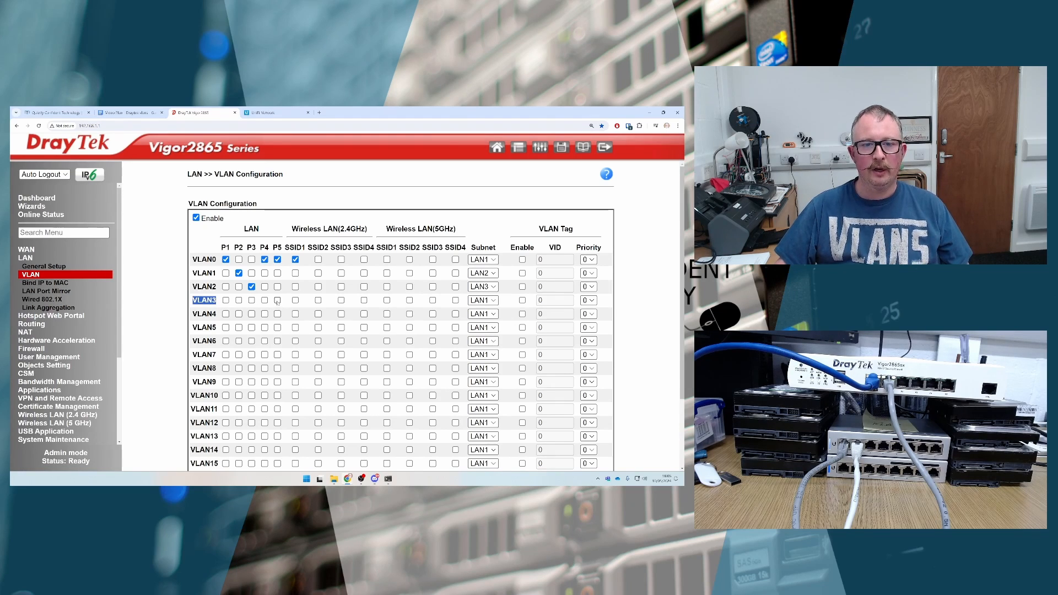
{"action": "left_click", "coordinate": [277, 300]}
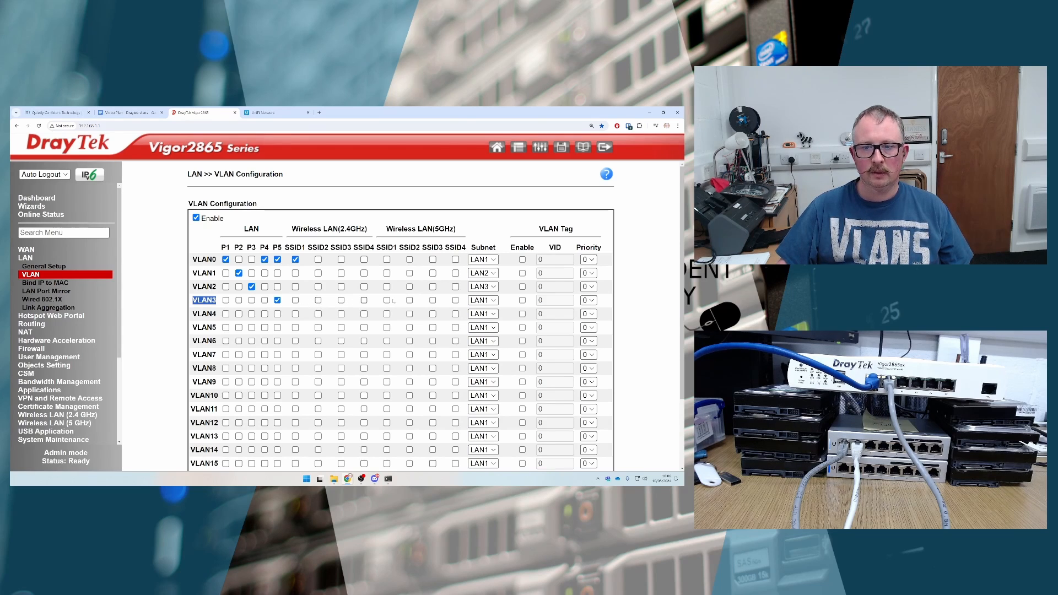
{"action": "left_click", "coordinate": [483, 300]}
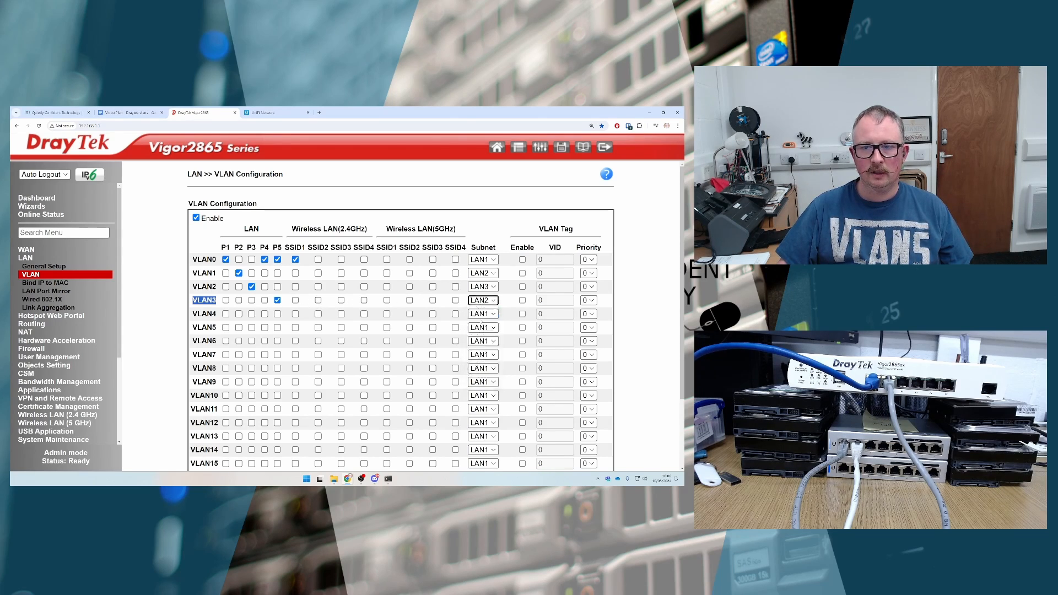
{"action": "left_click", "coordinate": [522, 300]}
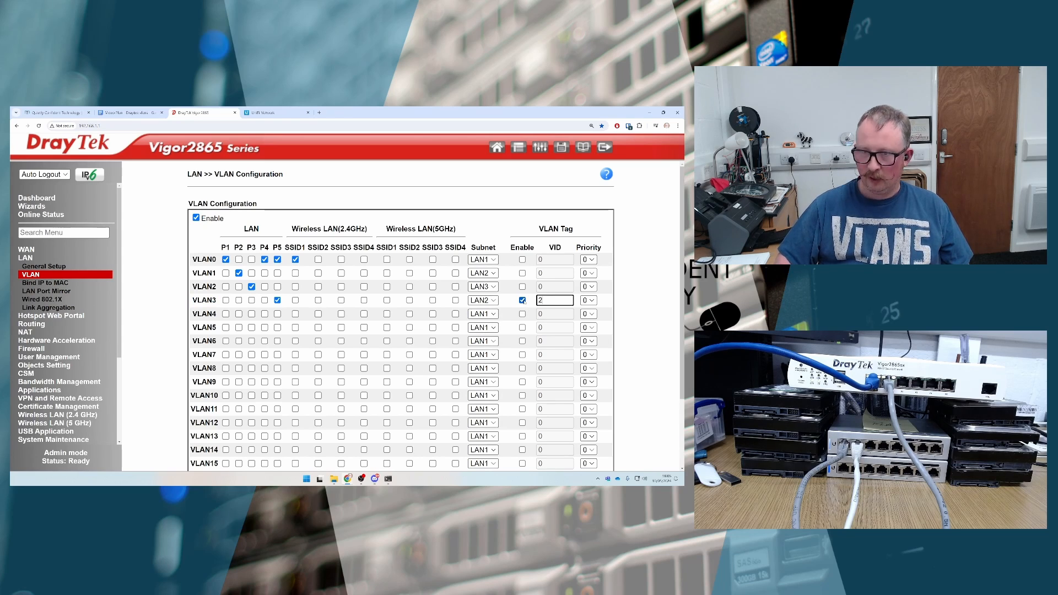
{"action": "type", "text": "200"}
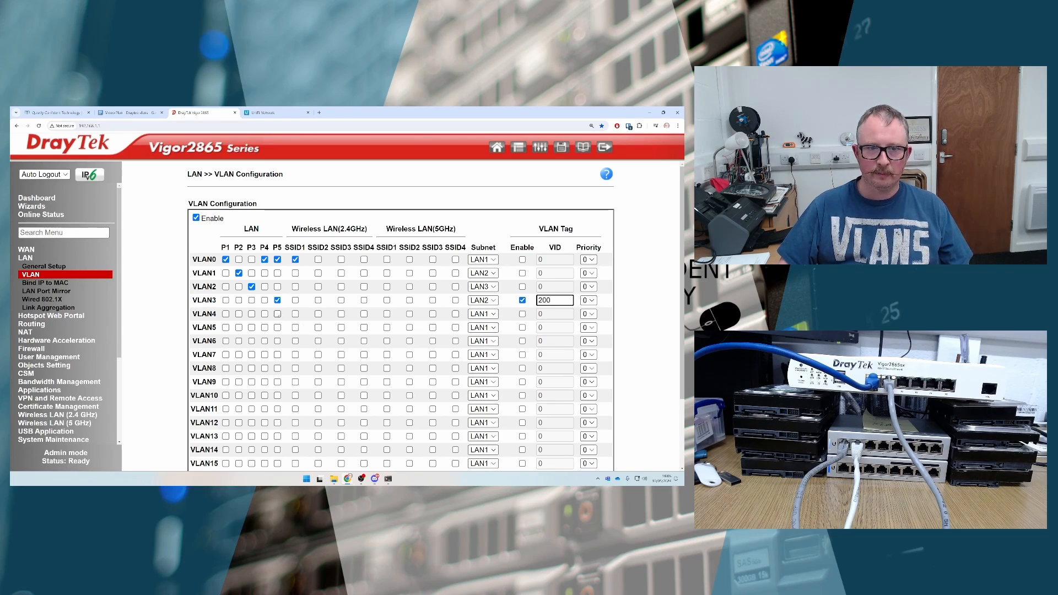
Put P5 and SSID3 on VLAN4, assigned to LAN3 with VID 300
{"action": "left_click", "coordinate": [276, 313]}
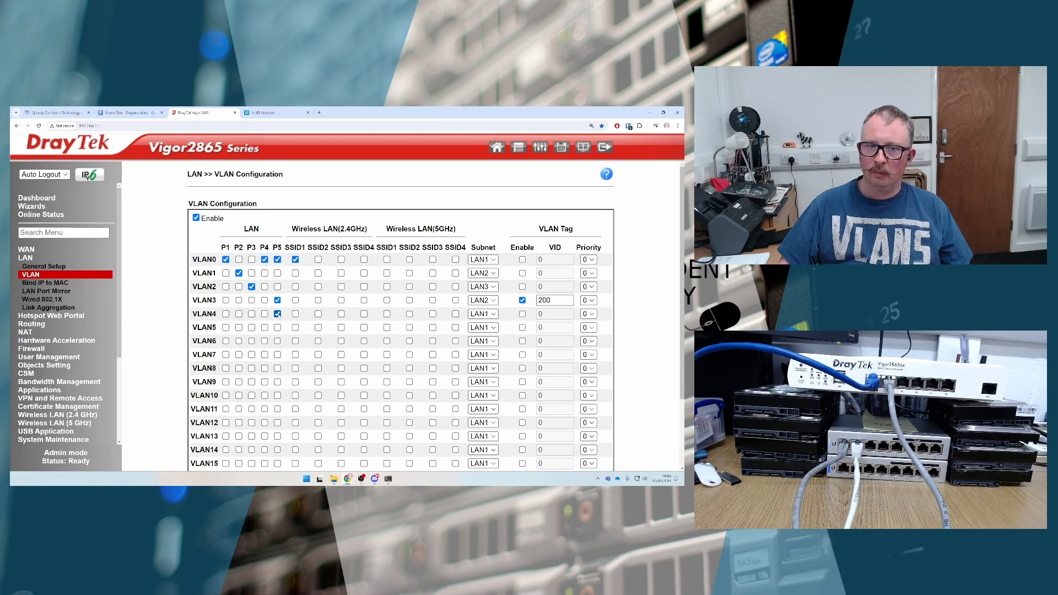
{"action": "left_click", "coordinate": [482, 340]}
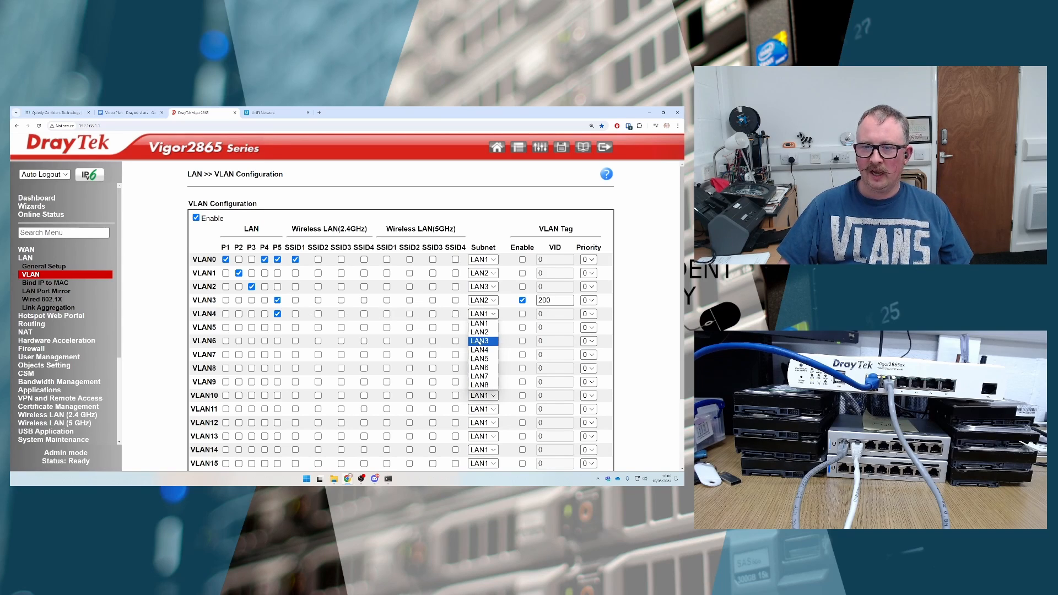
{"action": "left_click", "coordinate": [479, 341]}
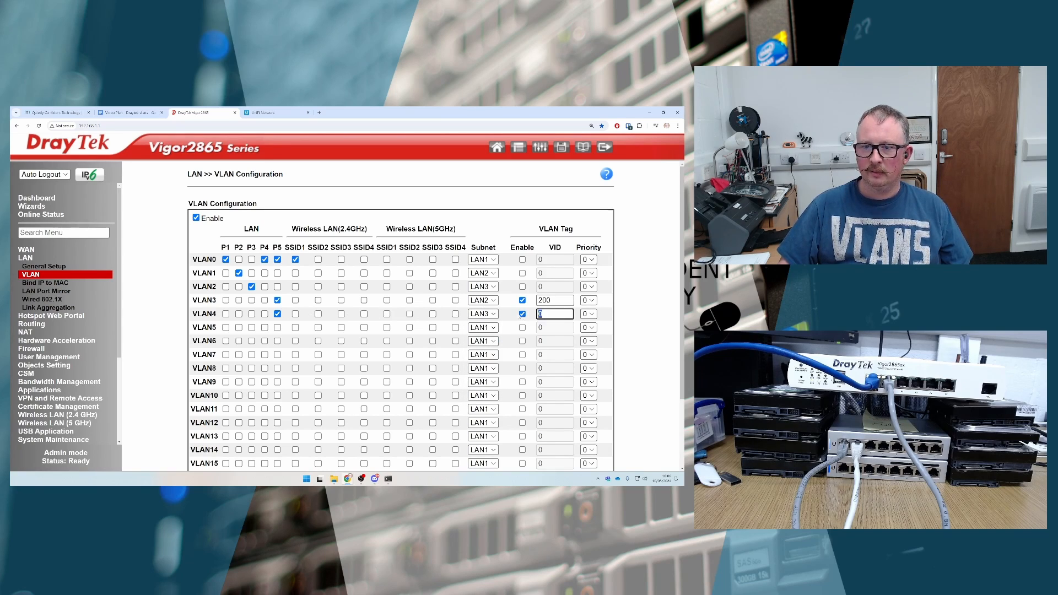
{"action": "type", "text": "300"}
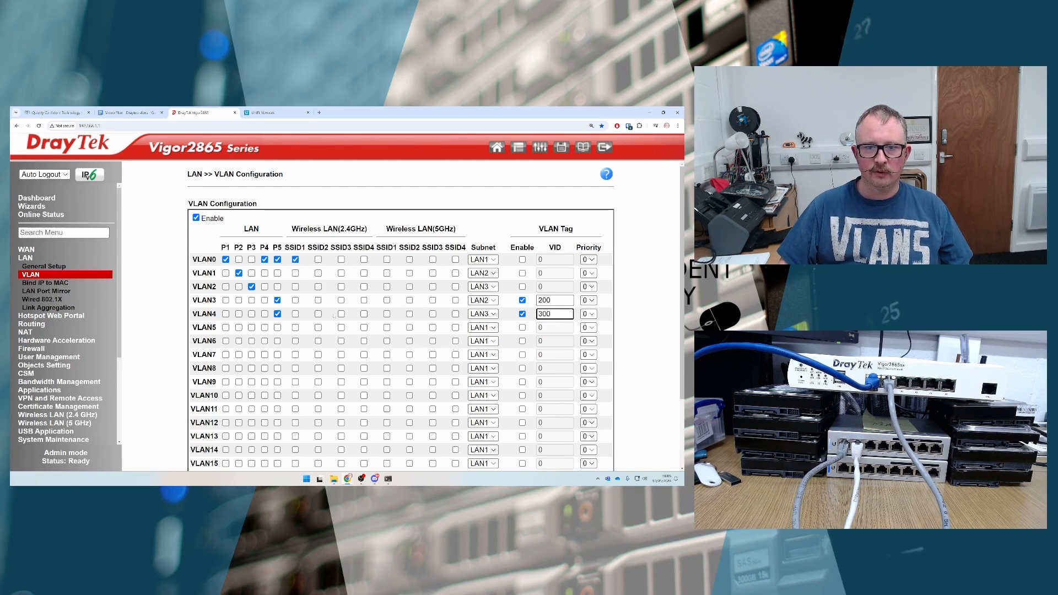
{"action": "left_click", "coordinate": [340, 301]}
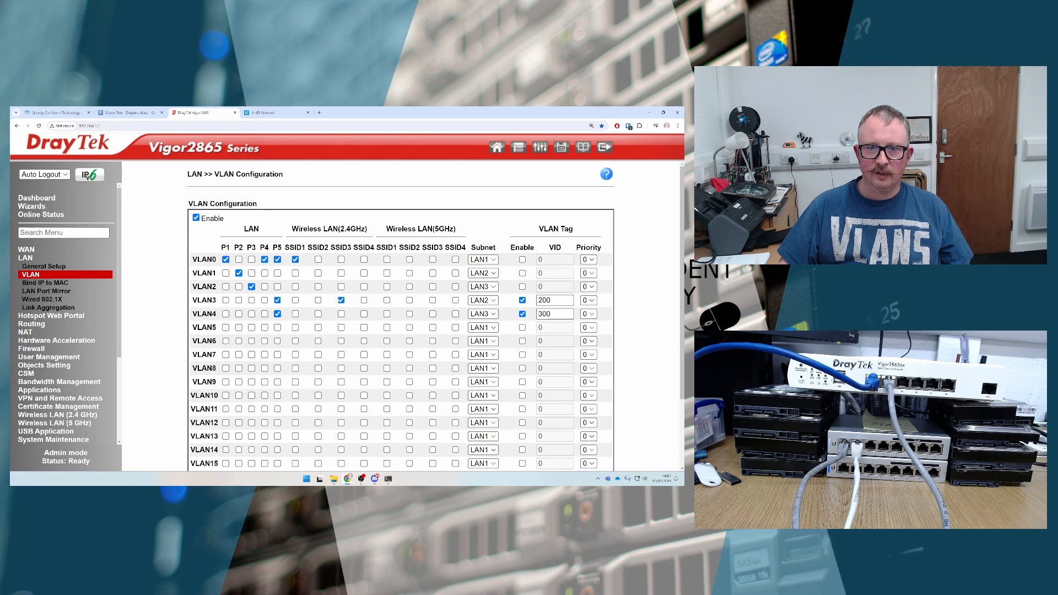
{"action": "left_click", "coordinate": [341, 314]}
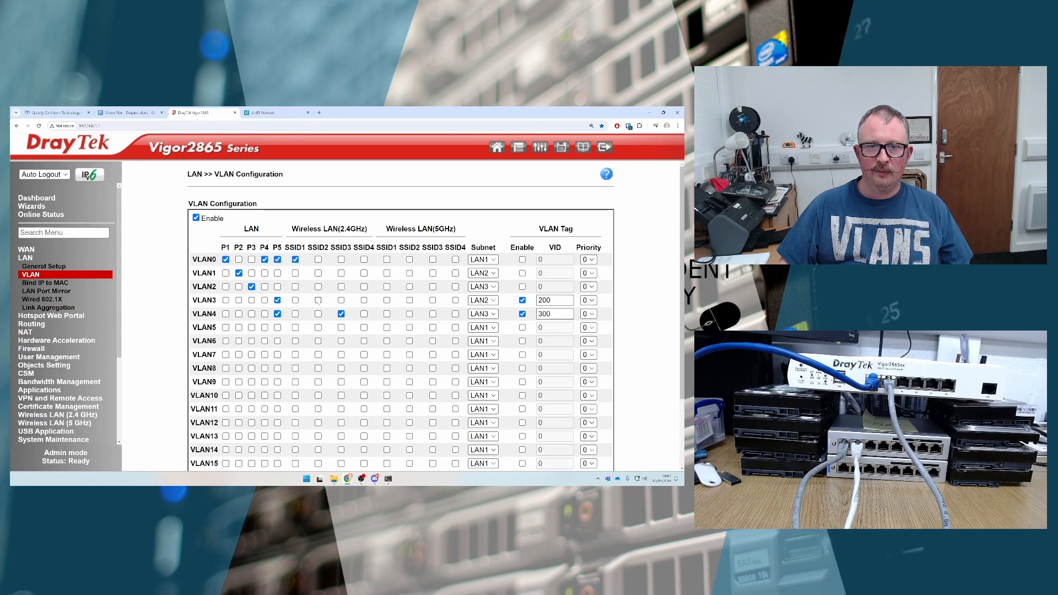
{"action": "left_click", "coordinate": [317, 300]}
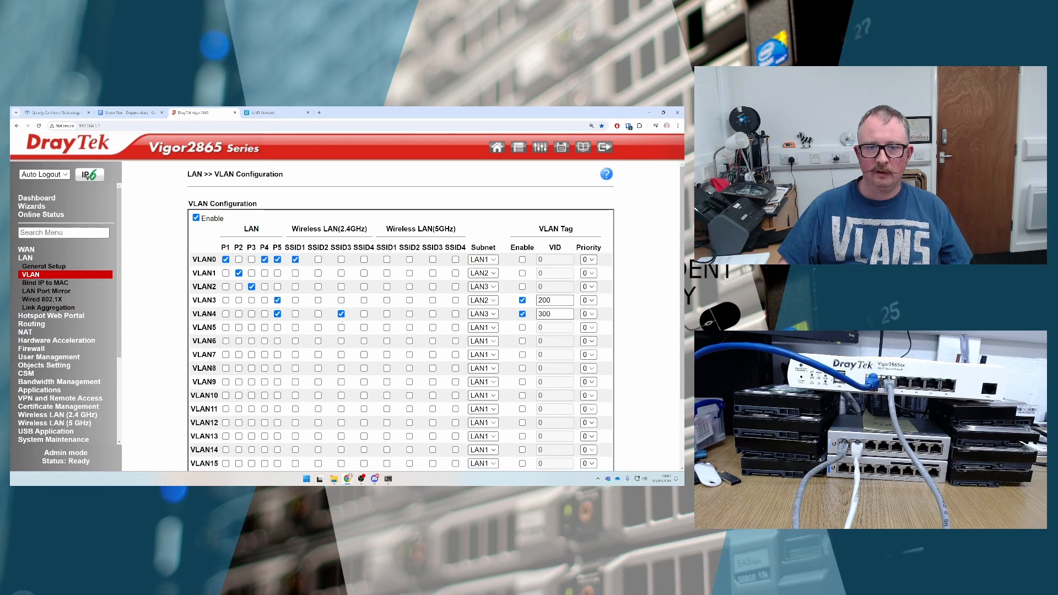
{"action": "scroll", "scroll_direction": "down", "scroll_amount": 3}
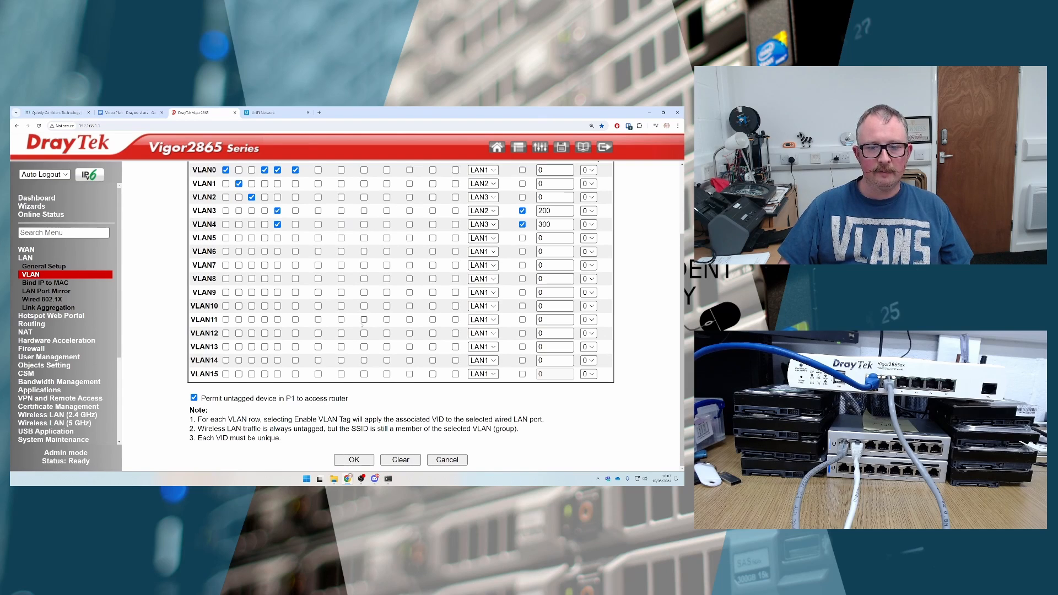
Save the VLAN settings and reboot the router using its current configuration
{"action": "left_click", "coordinate": [354, 460]}
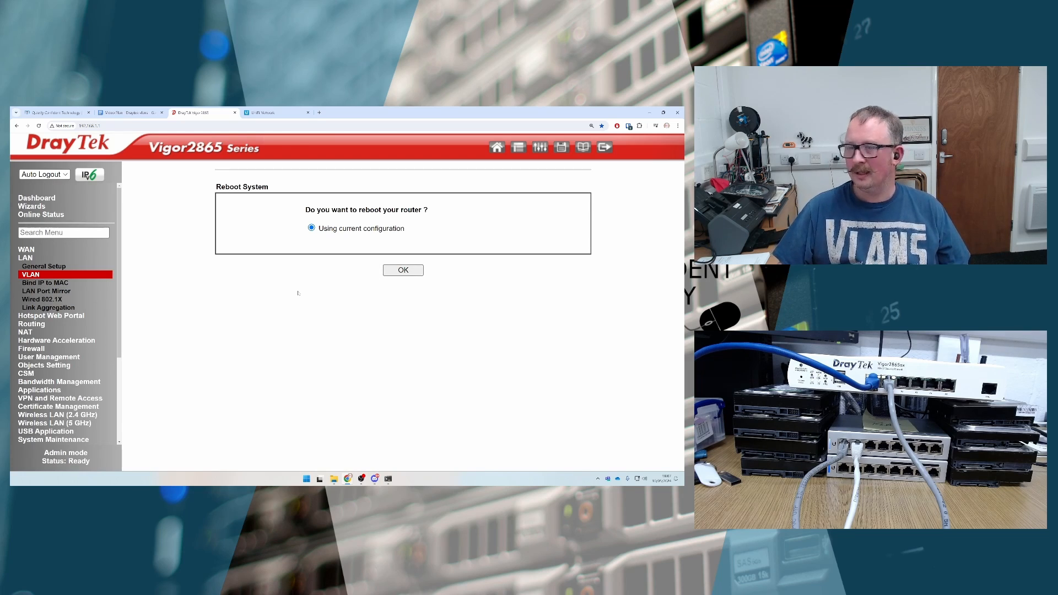
{"action": "left_click", "coordinate": [402, 271]}
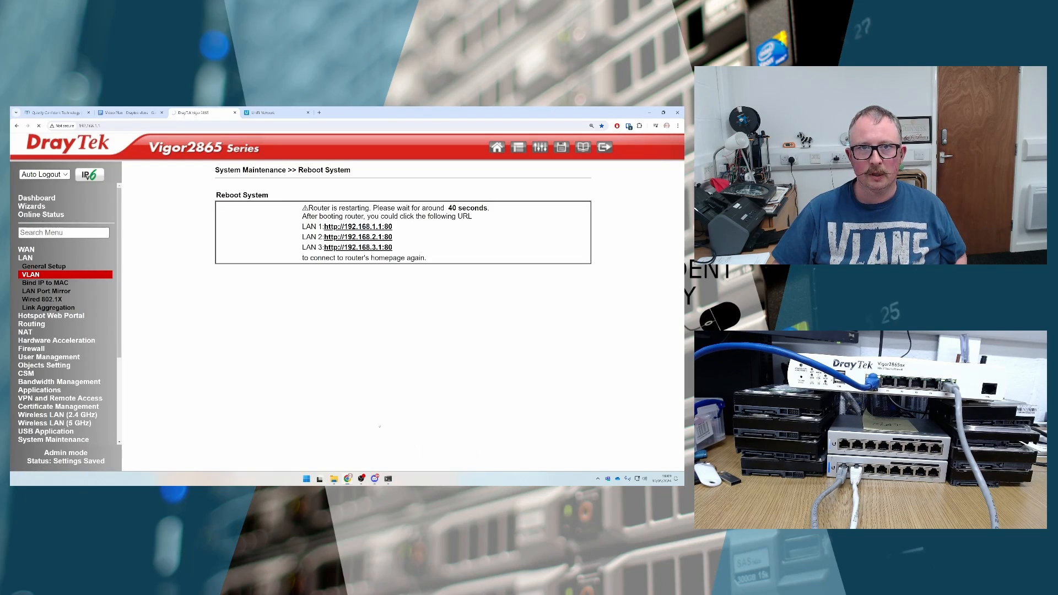
{"action": "left_click", "coordinate": [276, 112]}
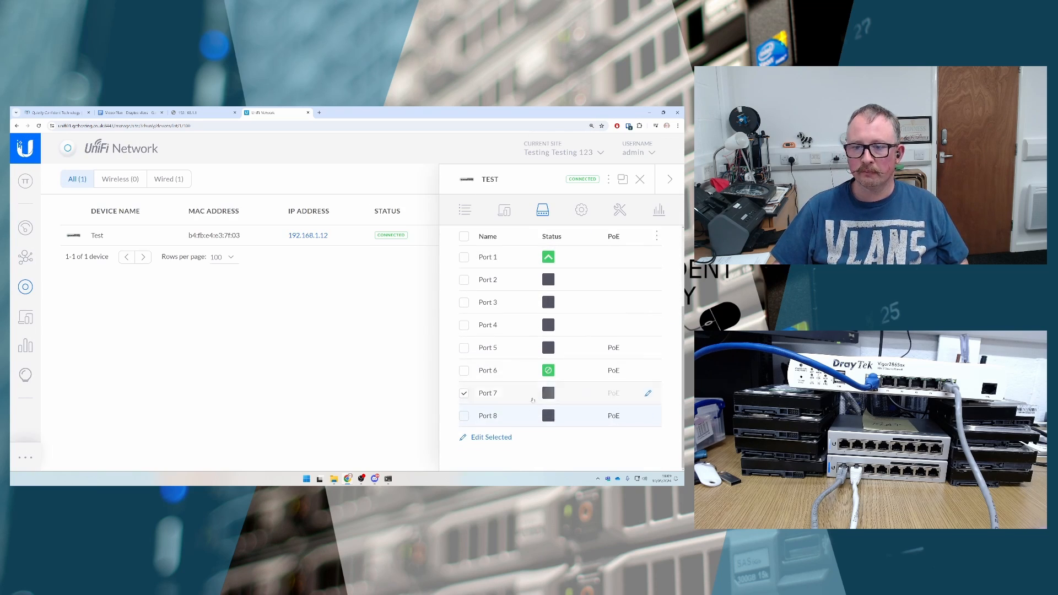
Set switch port 7 to Office (200) and port 8 to Guest (300), then close details
{"action": "left_click", "coordinate": [648, 393]}
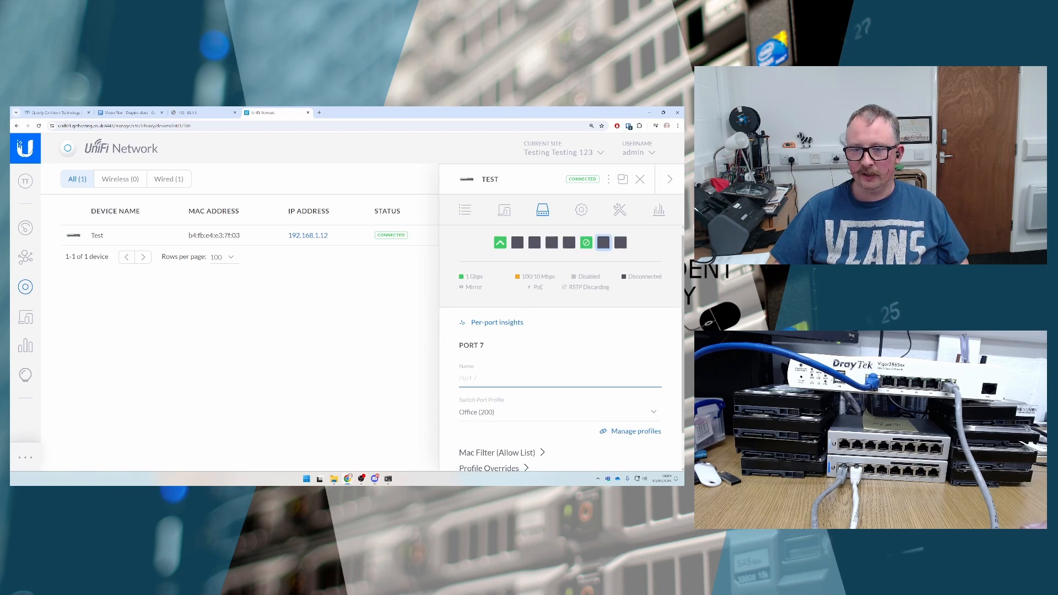
{"action": "left_click", "coordinate": [559, 390]}
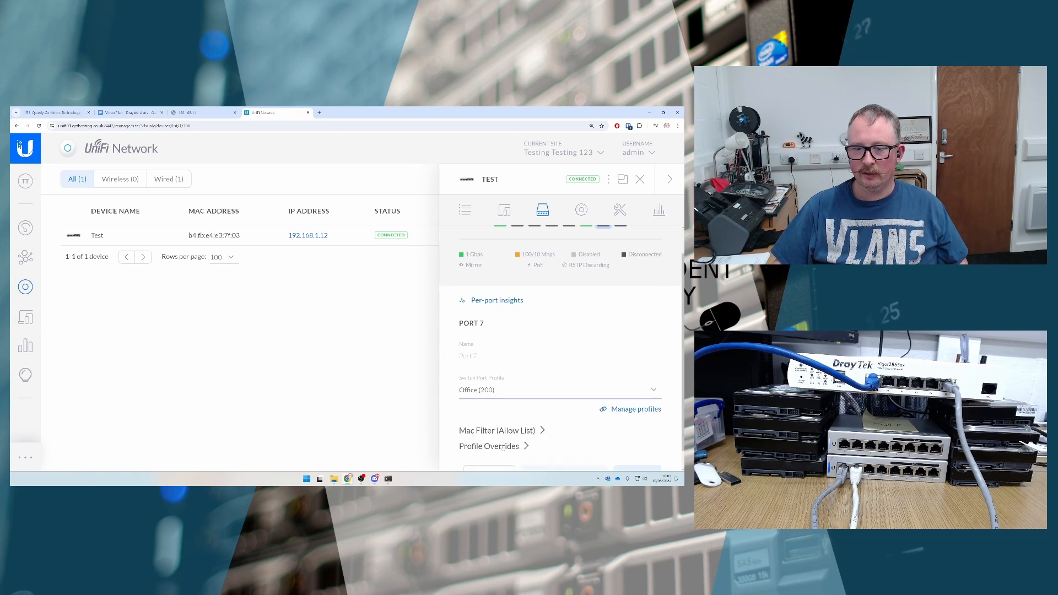
{"action": "mouse_move", "coordinate": [586, 251]}
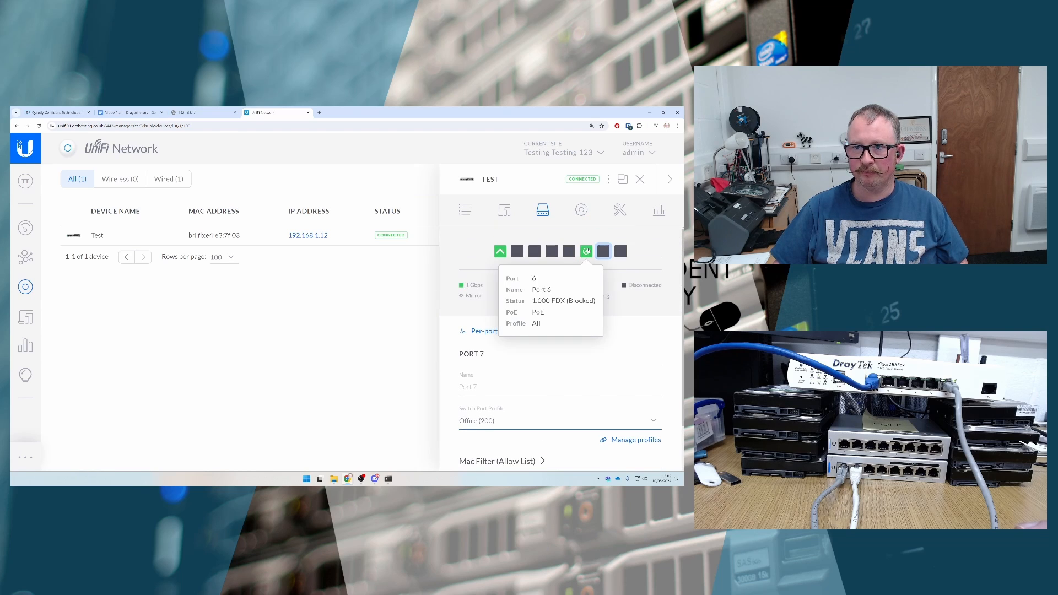
{"action": "mouse_move", "coordinate": [602, 251]}
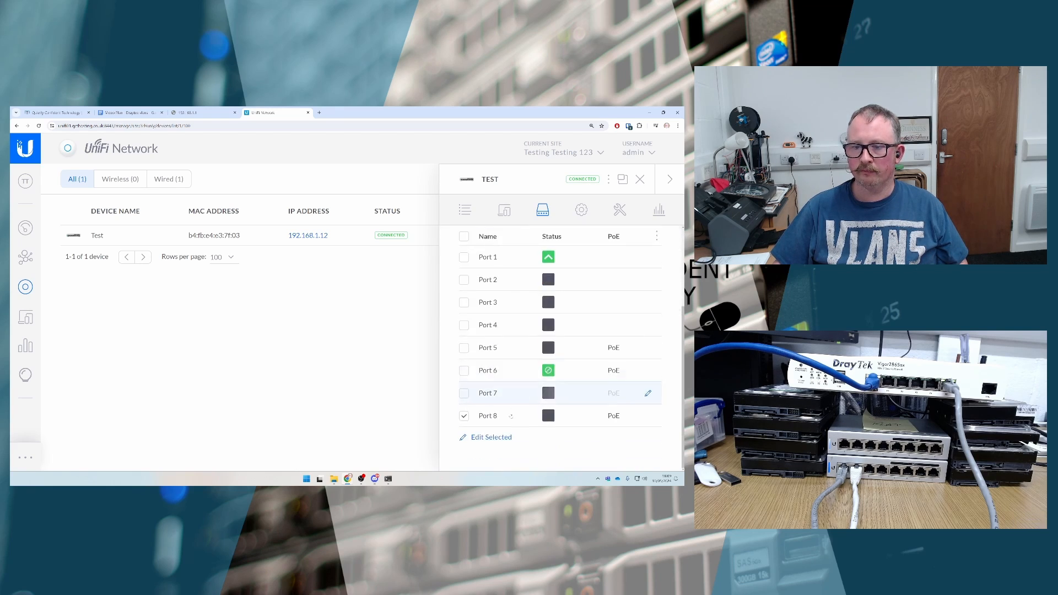
{"action": "left_click", "coordinate": [492, 437]}
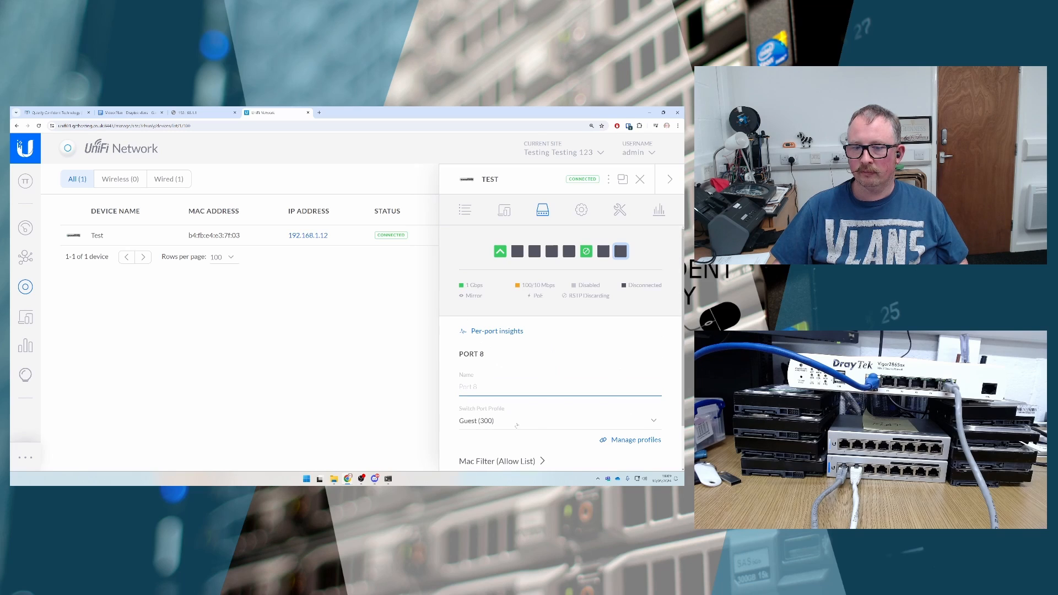
{"action": "left_click", "coordinate": [559, 387]}
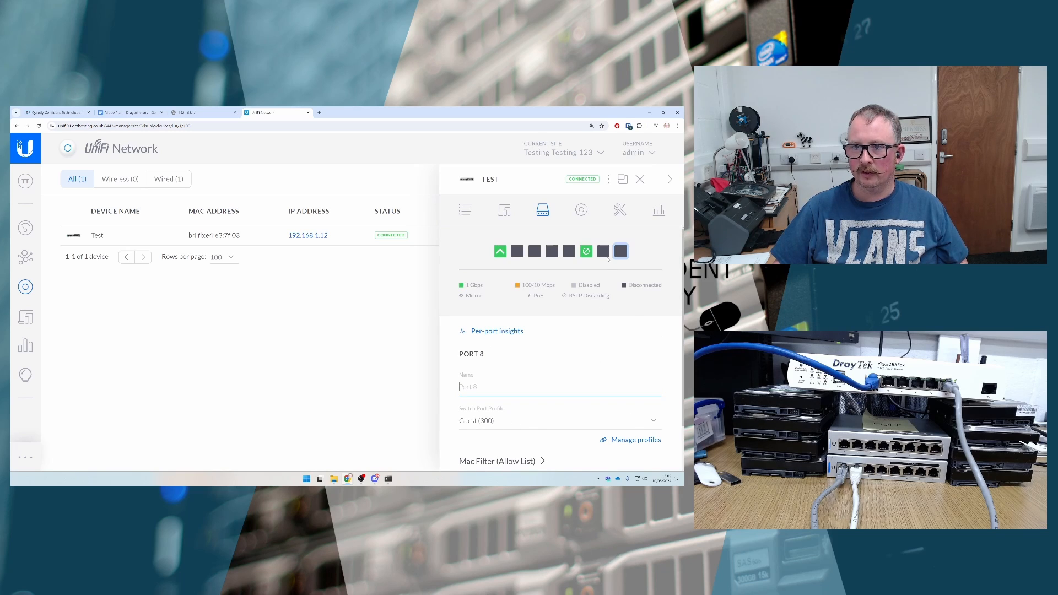
{"action": "mouse_move", "coordinate": [604, 251]}
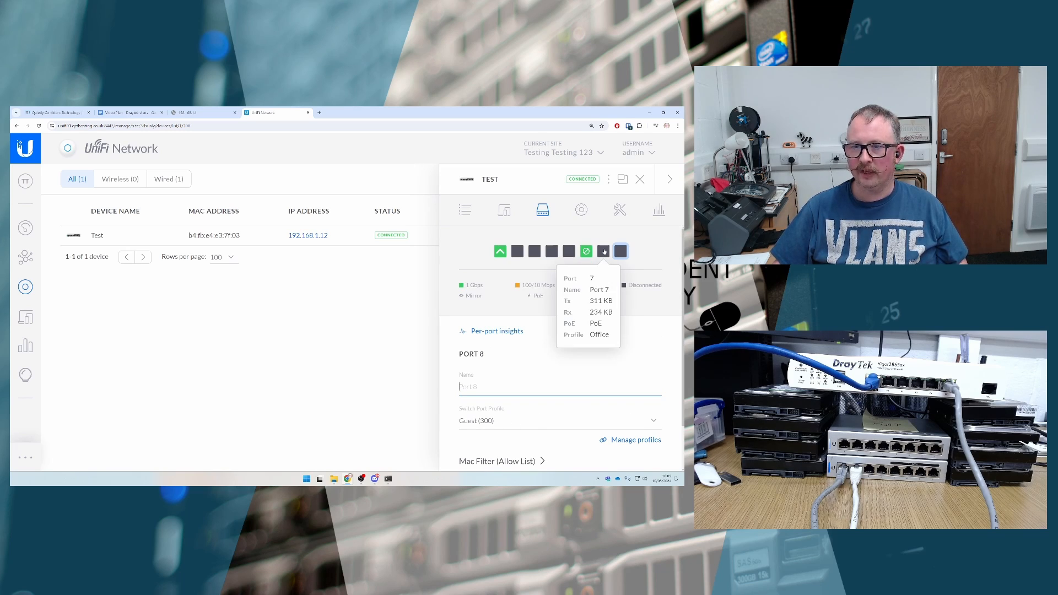
{"action": "mouse_move", "coordinate": [620, 252]}
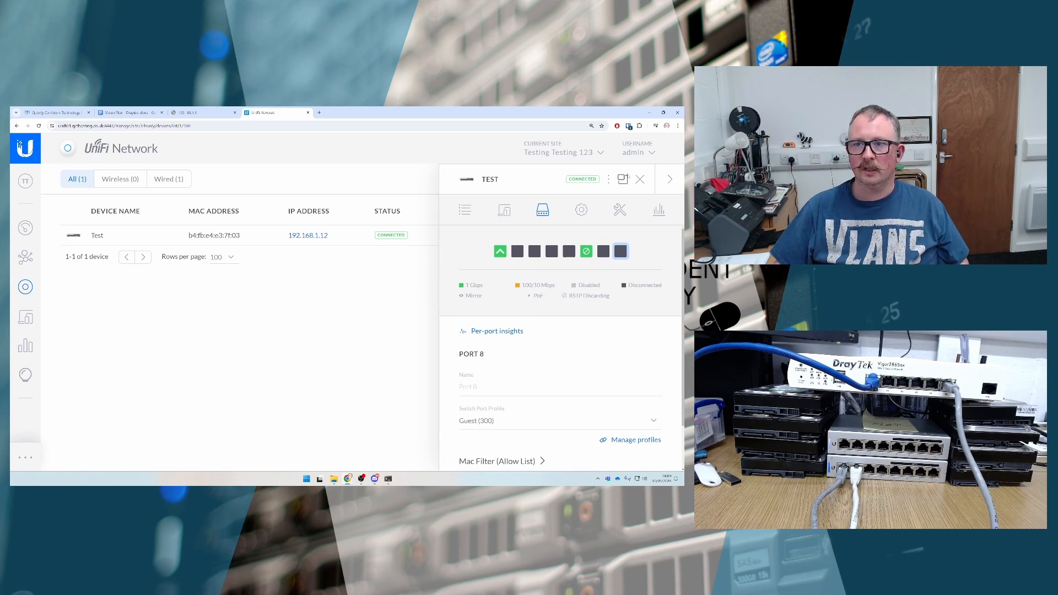
{"action": "left_click", "coordinate": [640, 179]}
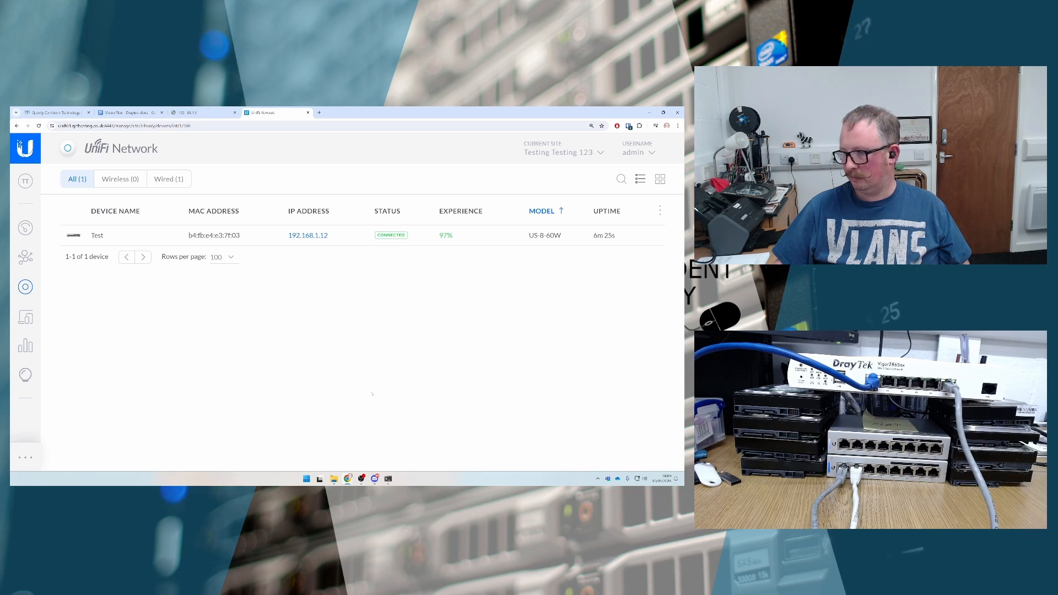
{"action": "mouse_move", "coordinate": [361, 479]}
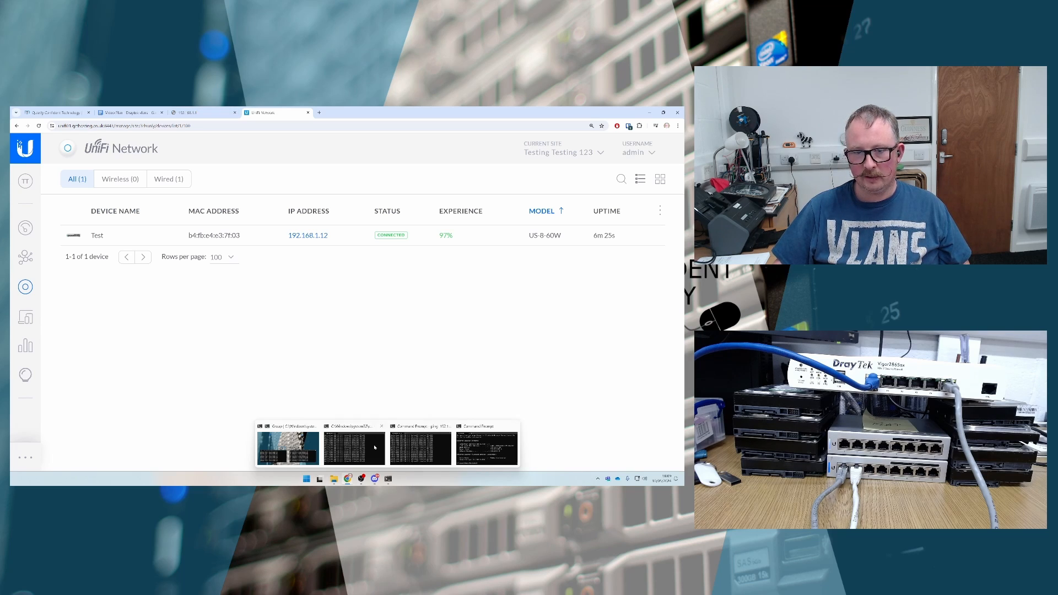
Release the PC's address with ipconfig /release, then renew it with ipconfig /renew
{"action": "left_click", "coordinate": [419, 447]}
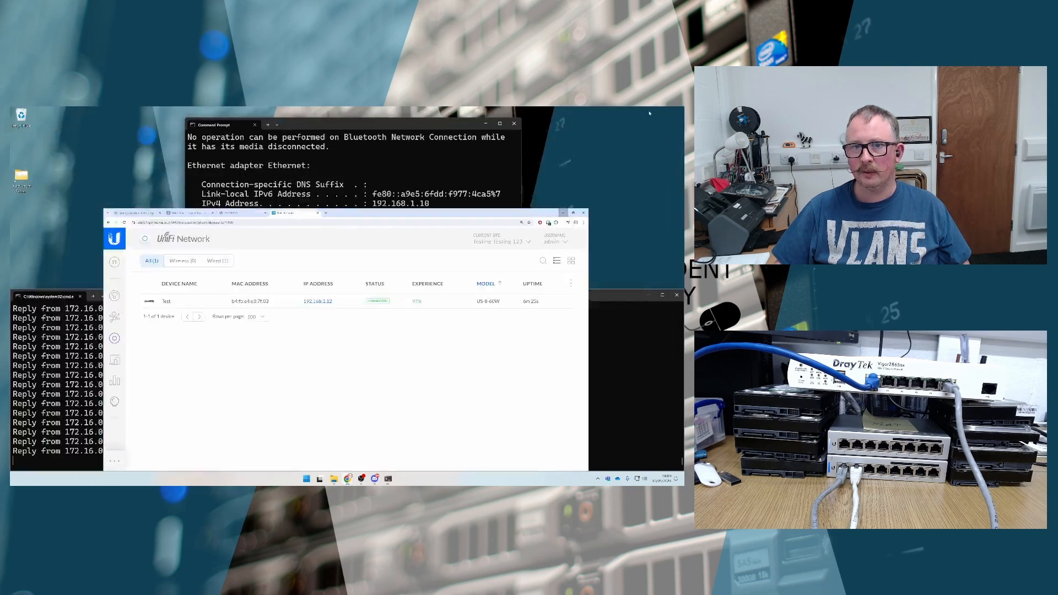
{"action": "left_click", "coordinate": [582, 213]}
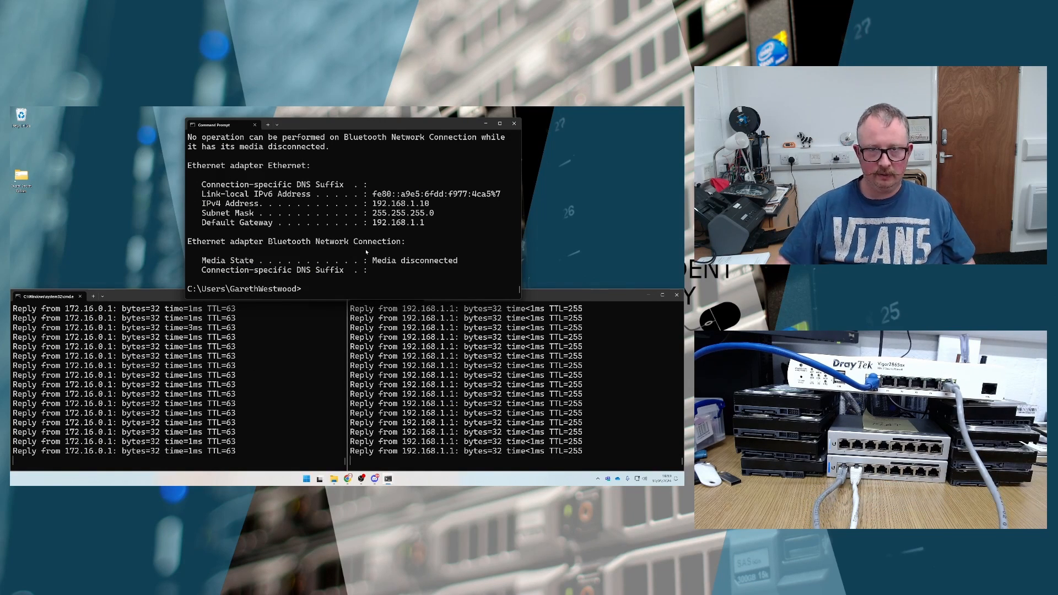
{"action": "type", "text": "ipconfig /release"}
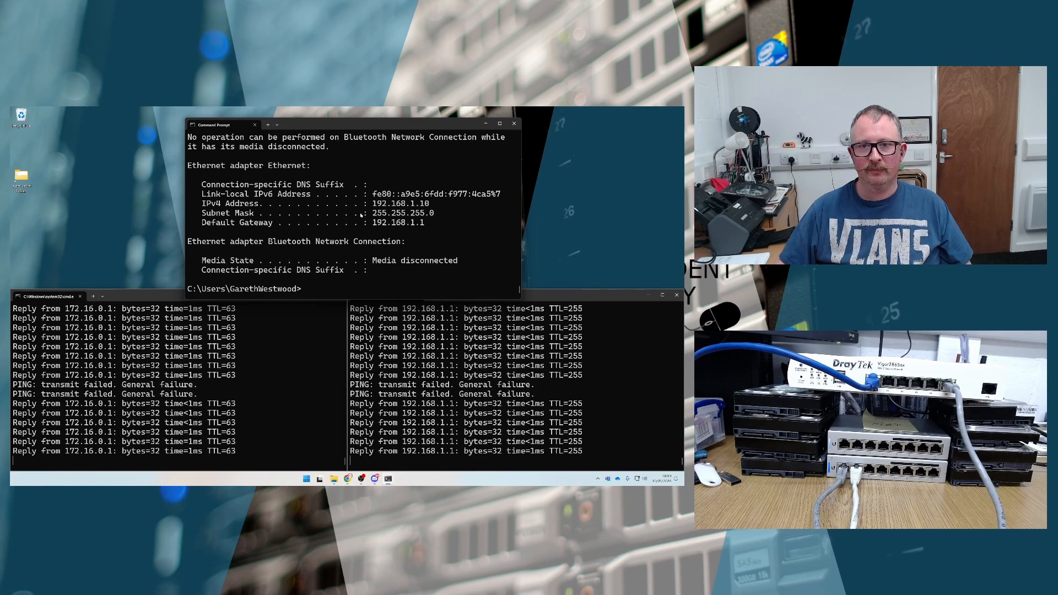
{"action": "double_click", "coordinate": [398, 204]}
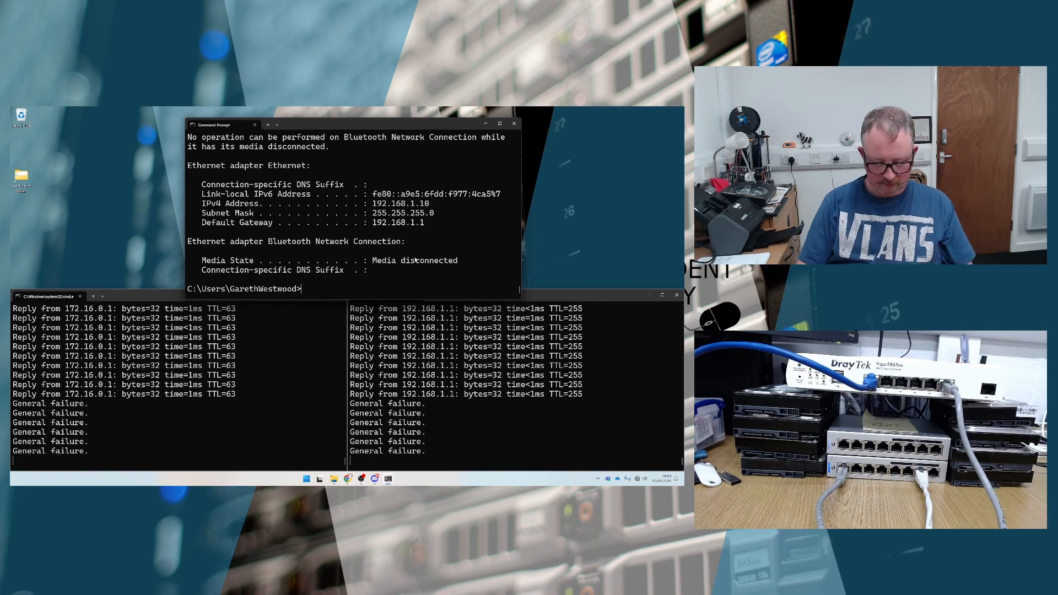
{"action": "type", "text": "ipconfig /release"}
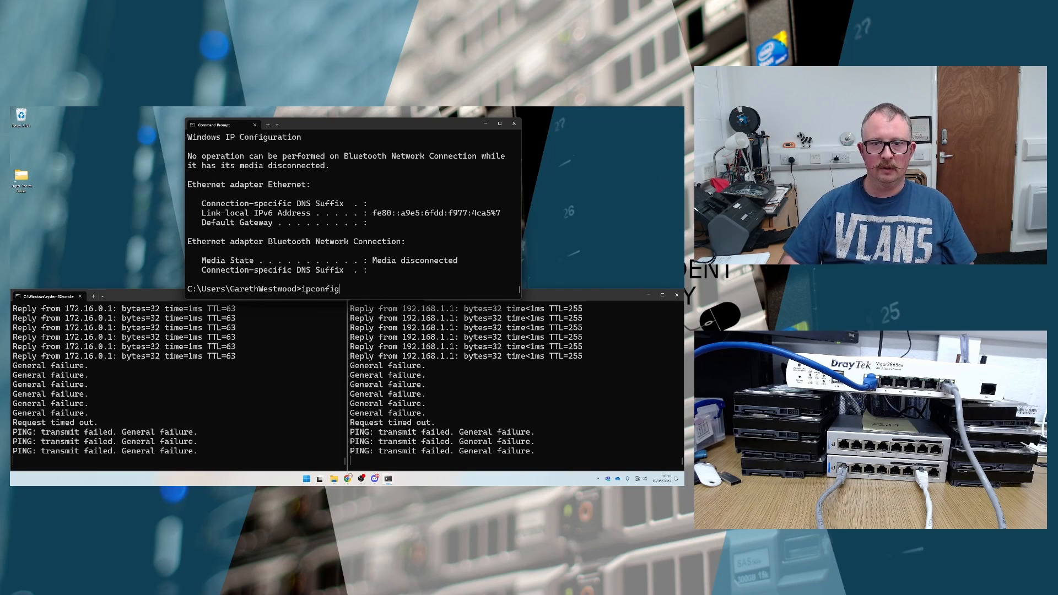
{"action": "type", "text": "/renew"}
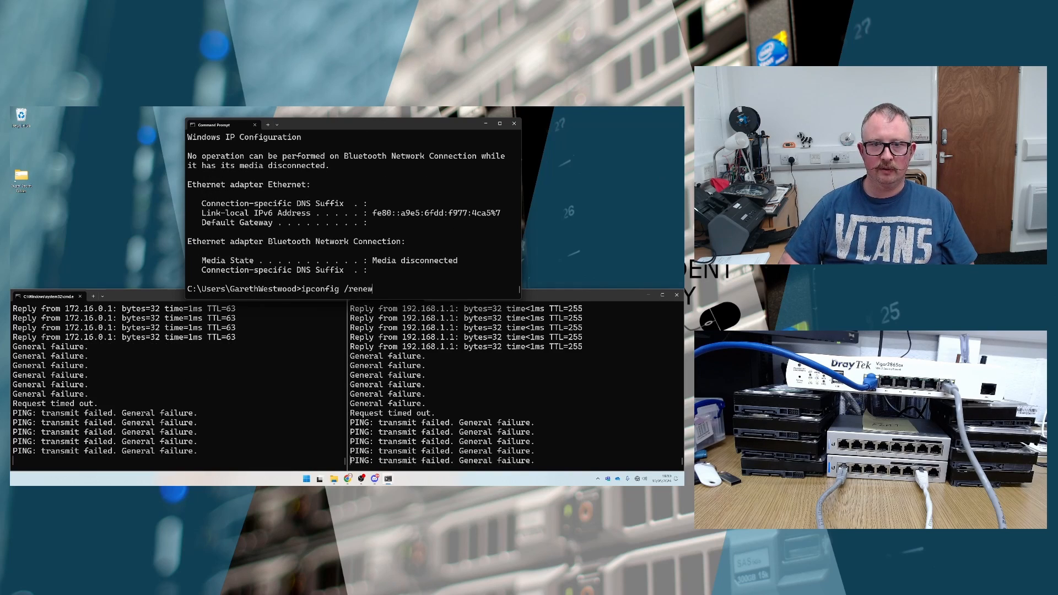
{"action": "key", "text": "Return"}
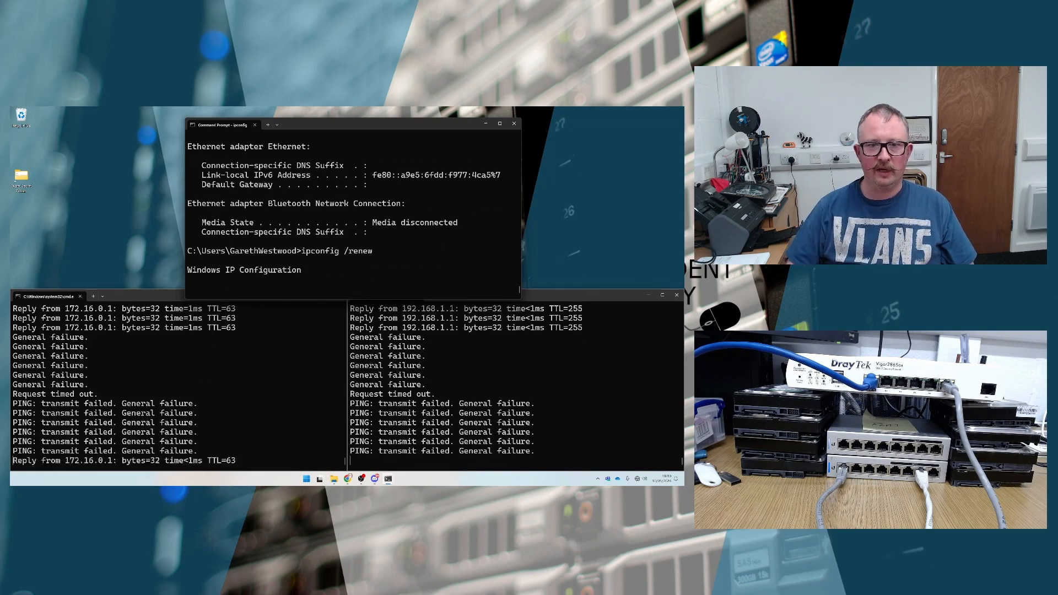